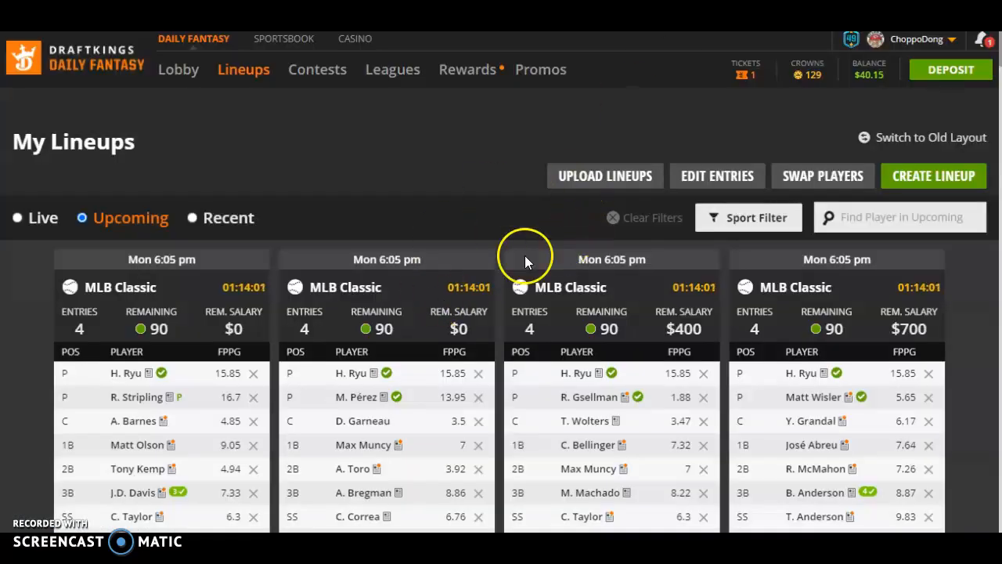
{"action": "mouse_move", "coordinate": [458, 245]}
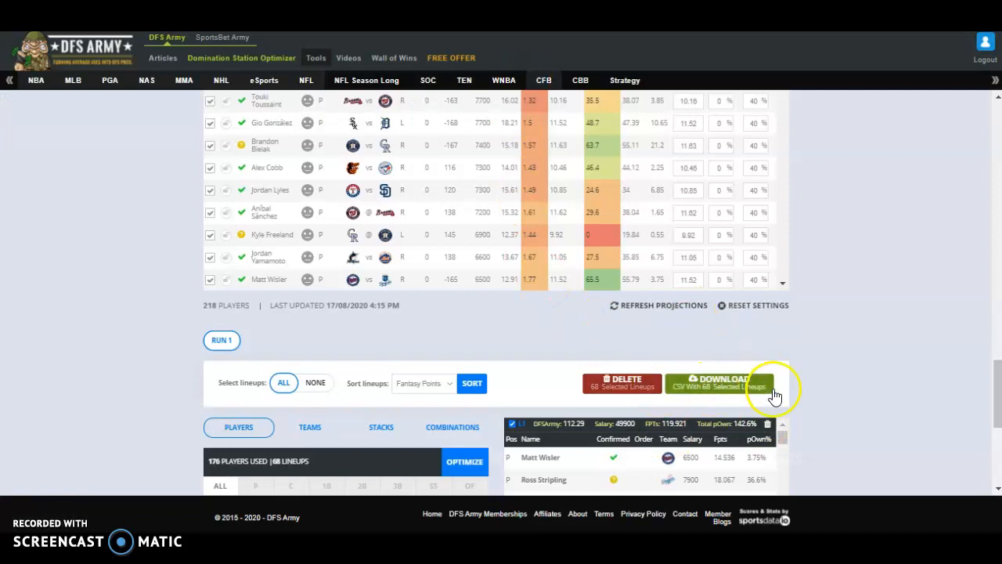
Download the 68 selected DFS Army lineups as CSV and return to DraftKings My Lineups.
{"action": "left_click", "coordinate": [718, 383]}
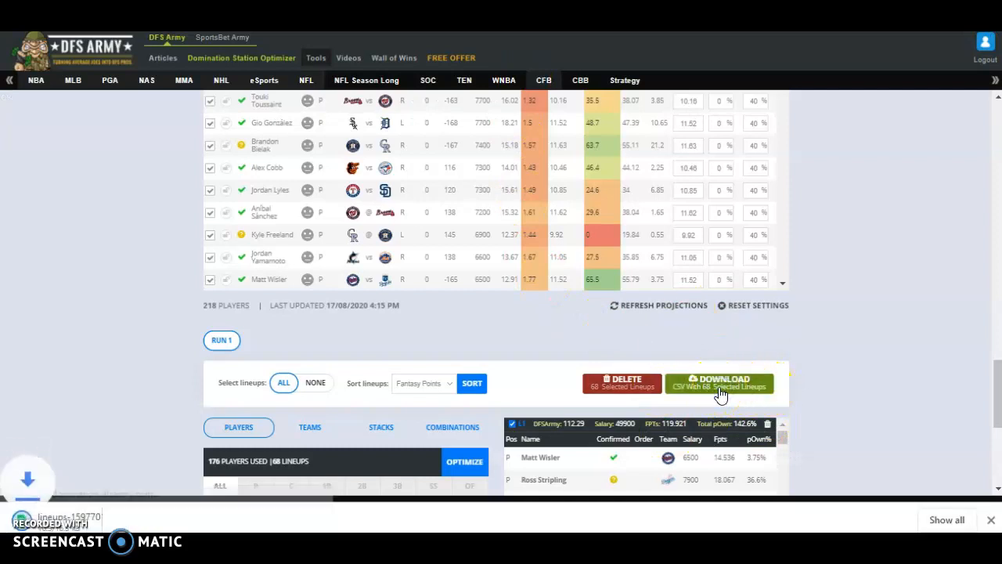
{"action": "left_click", "coordinate": [719, 383]}
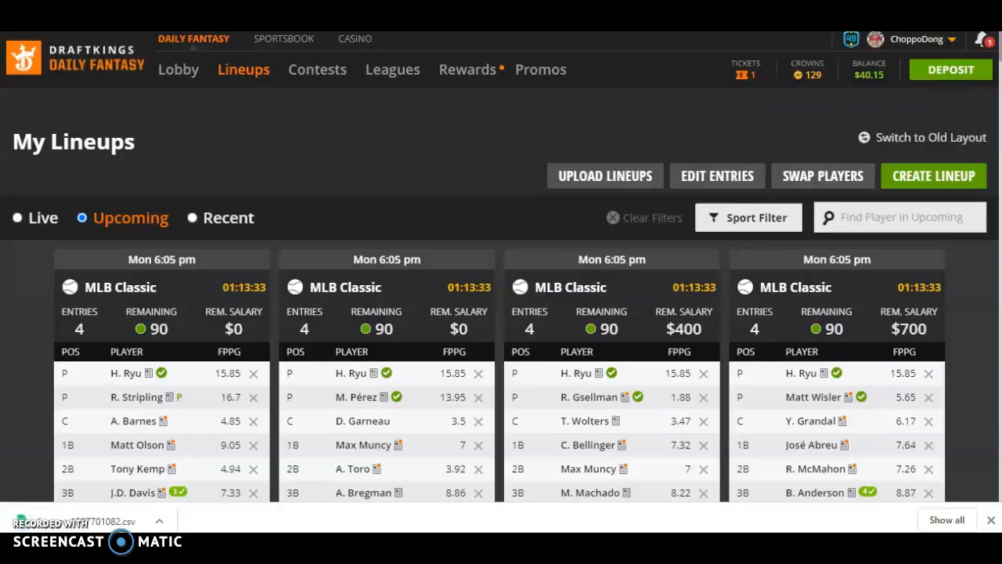
{"action": "mouse_move", "coordinate": [244, 68]}
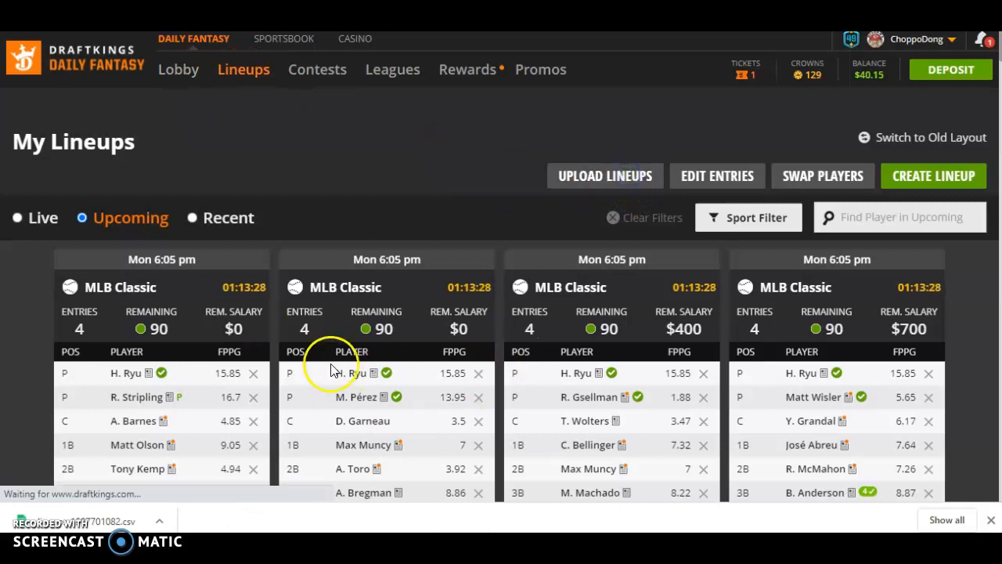
Open the Upload Lineups page from My Lineups.
{"action": "left_click", "coordinate": [603, 176]}
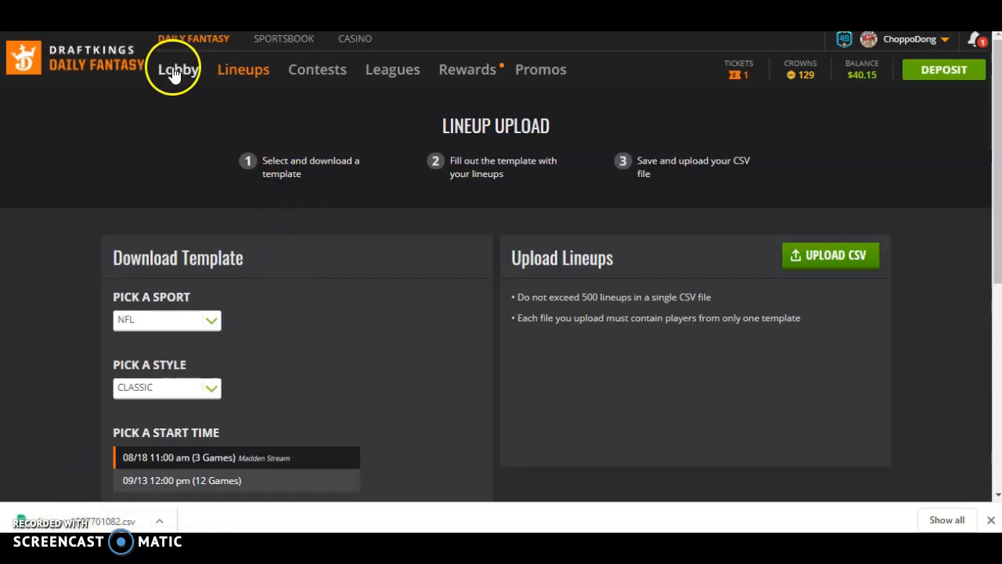
Go to the Lobby and sort MLB contests by entry fee, cheapest first.
{"action": "left_click", "coordinate": [178, 69]}
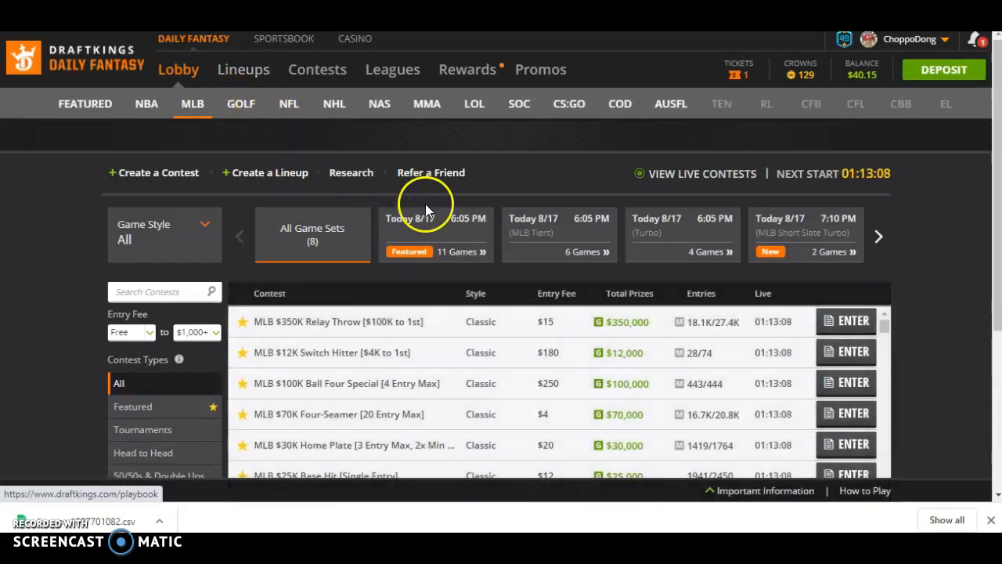
{"action": "left_click", "coordinate": [557, 293]}
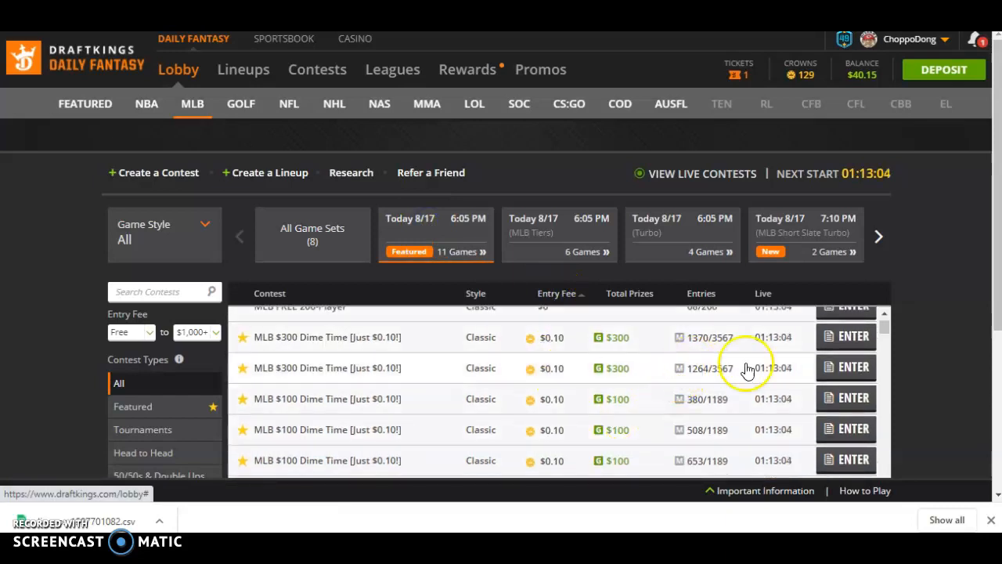
{"action": "mouse_move", "coordinate": [809, 376]}
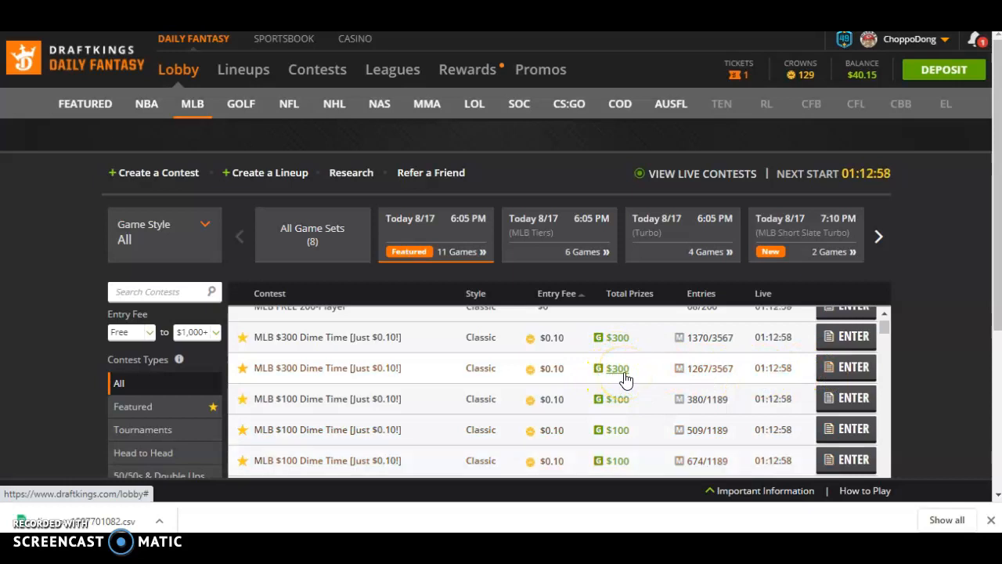
{"action": "mouse_move", "coordinate": [650, 372]}
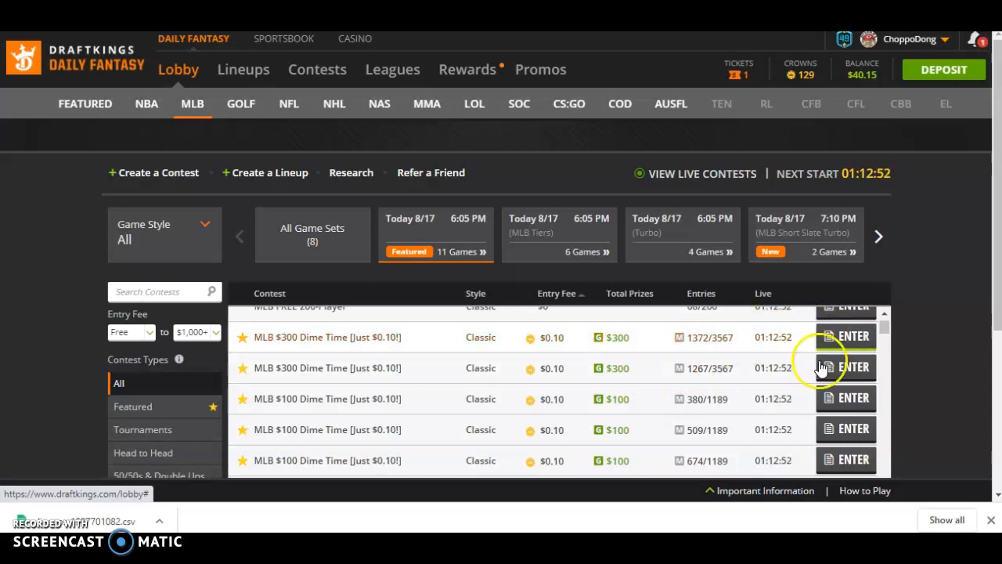
{"action": "mouse_move", "coordinate": [823, 398]}
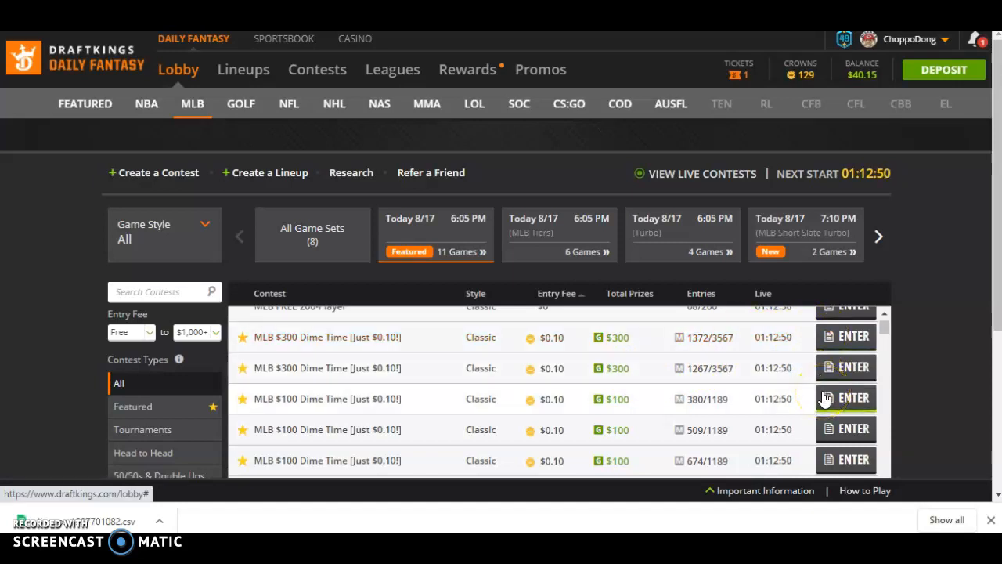
{"action": "mouse_move", "coordinate": [829, 428]}
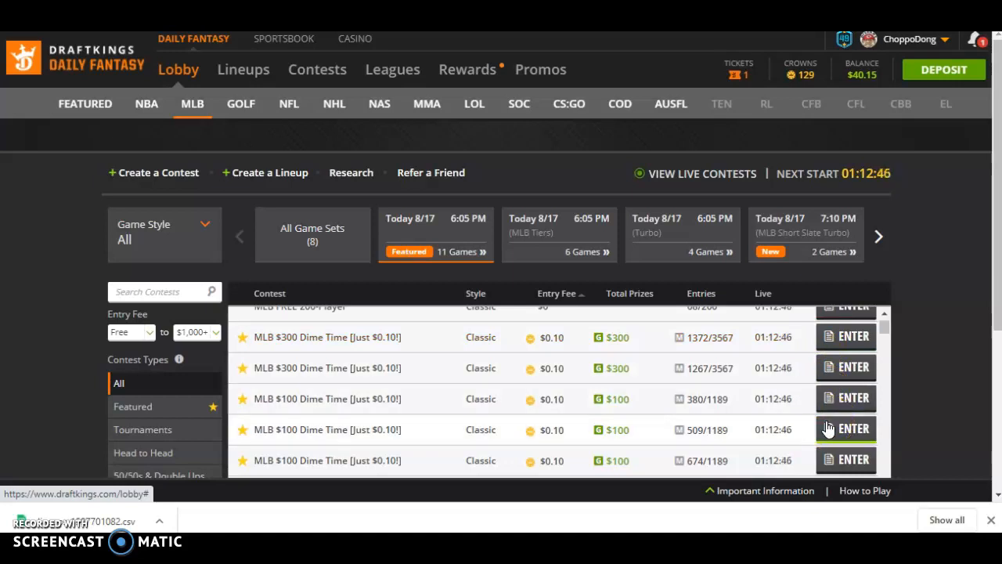
{"action": "mouse_move", "coordinate": [268, 510]}
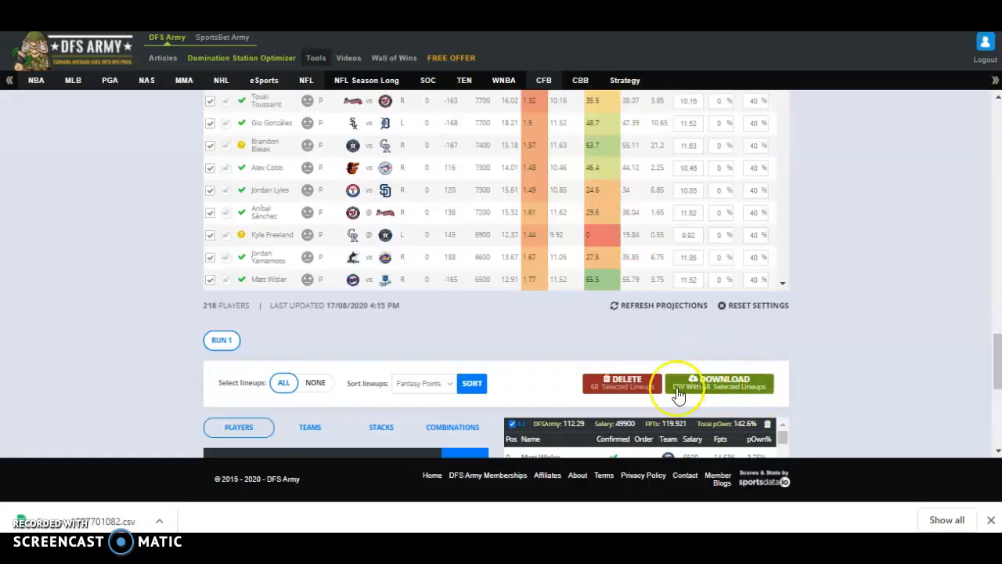
Switch from the DFS Army tab back to the DraftKings lobby tab.
{"action": "left_click", "coordinate": [718, 383]}
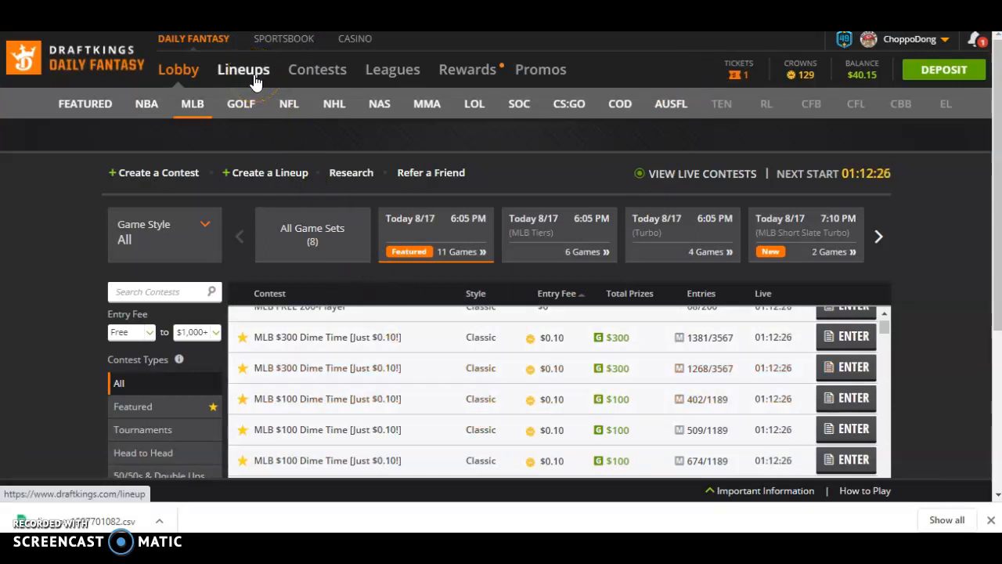
Download the 68-entry CSV for the 08/17 6:05 pm slate via Lineups > Edit Entries.
{"action": "left_click", "coordinate": [243, 69]}
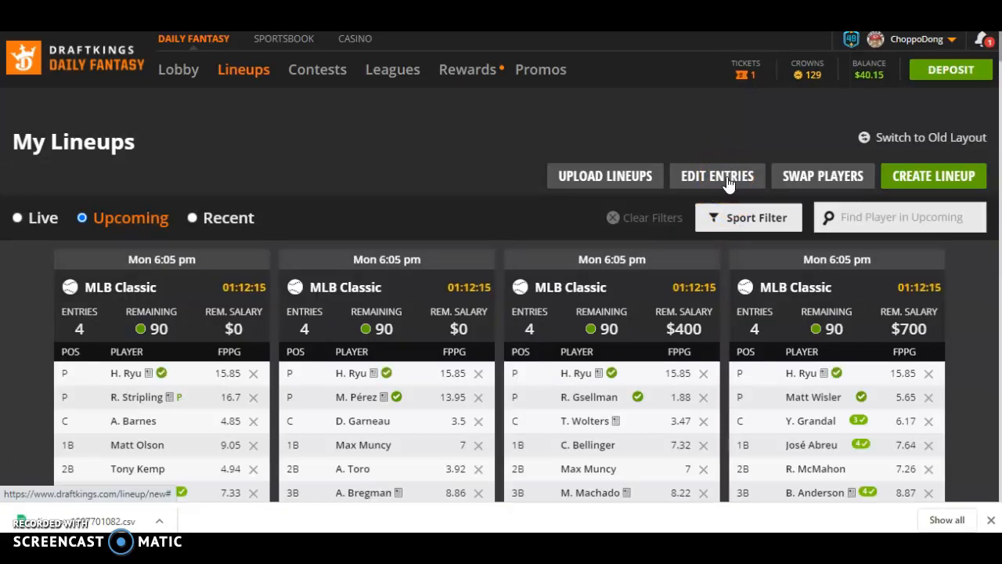
{"action": "left_click", "coordinate": [716, 175]}
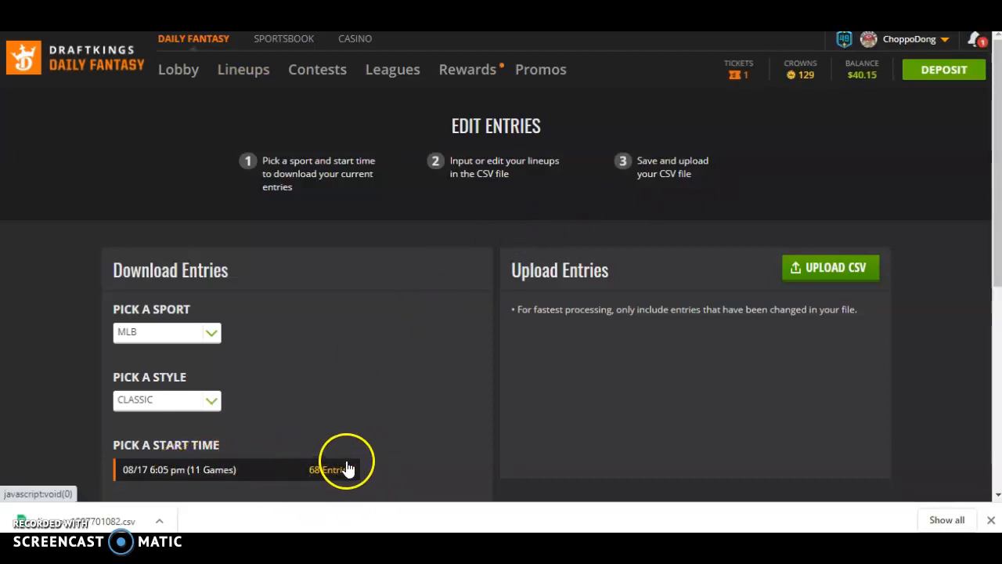
{"action": "mouse_move", "coordinate": [336, 456]}
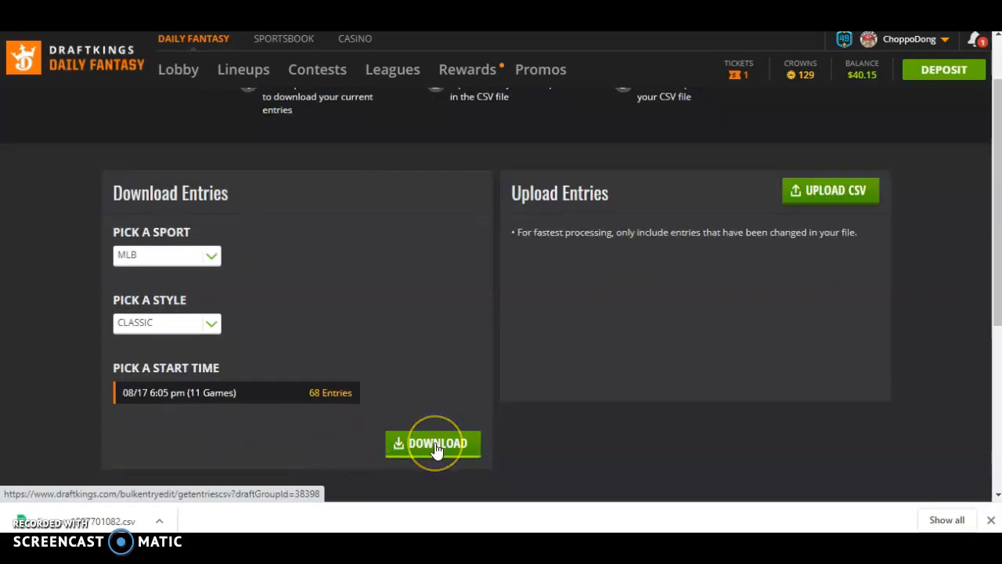
{"action": "left_click", "coordinate": [433, 444]}
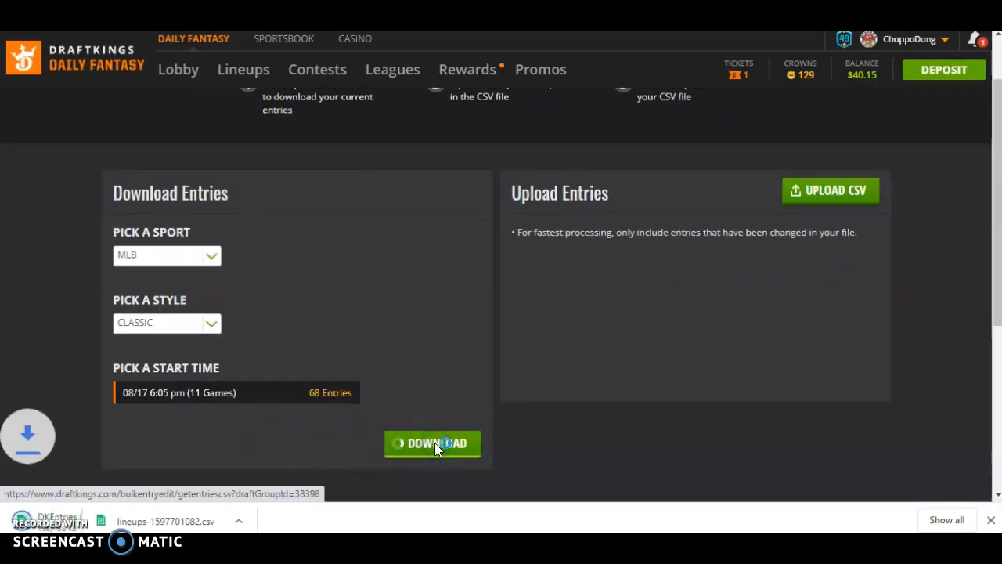
{"action": "left_click", "coordinate": [432, 443]}
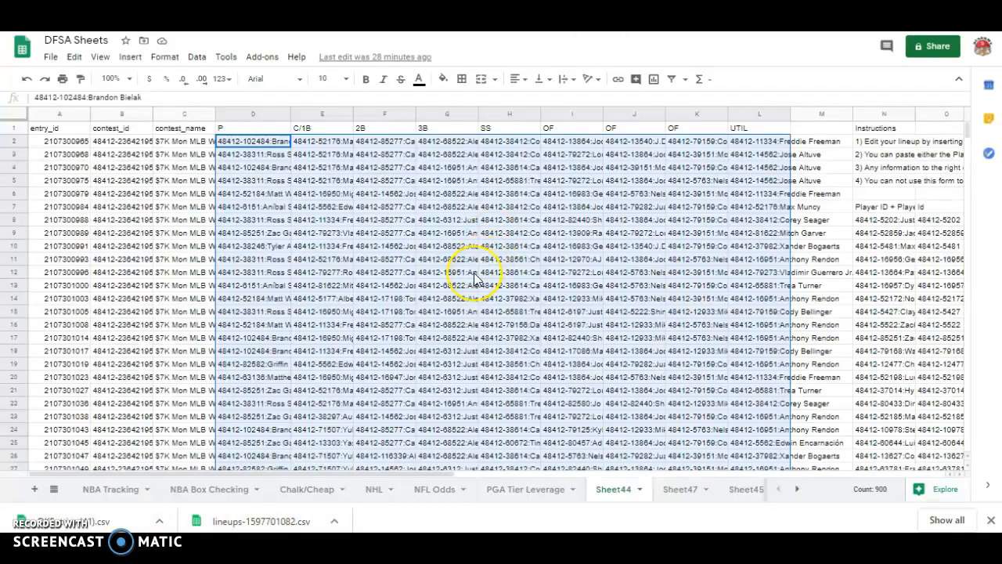
{"action": "mouse_move", "coordinate": [403, 368]}
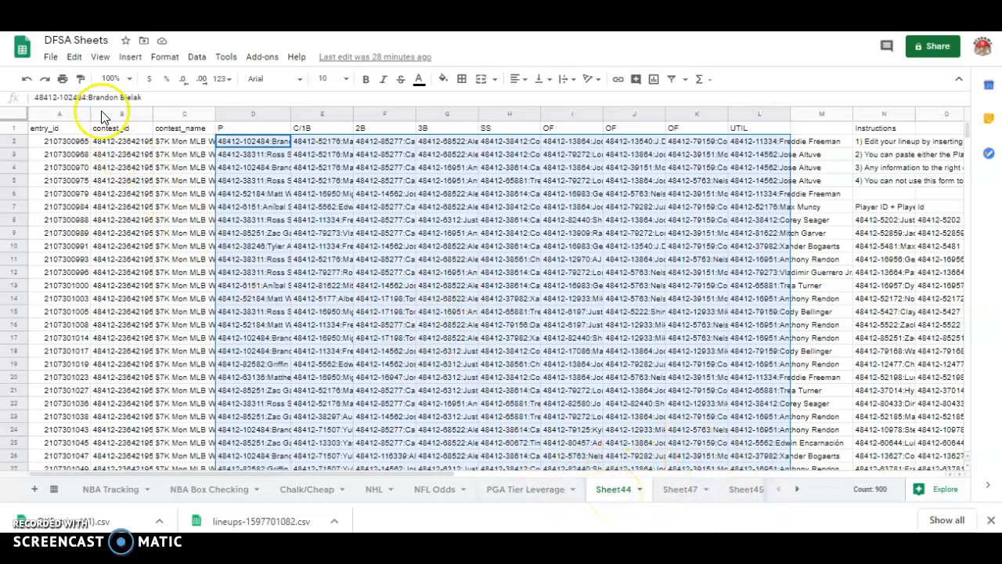
Start a file upload import and browse to the Downloads folder.
{"action": "left_click", "coordinate": [50, 56]}
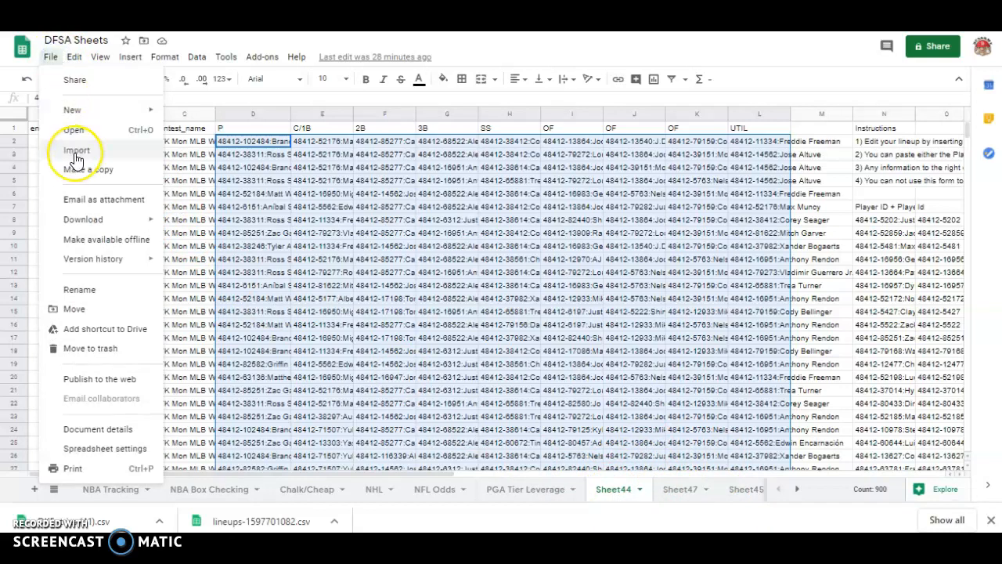
{"action": "left_click", "coordinate": [75, 149]}
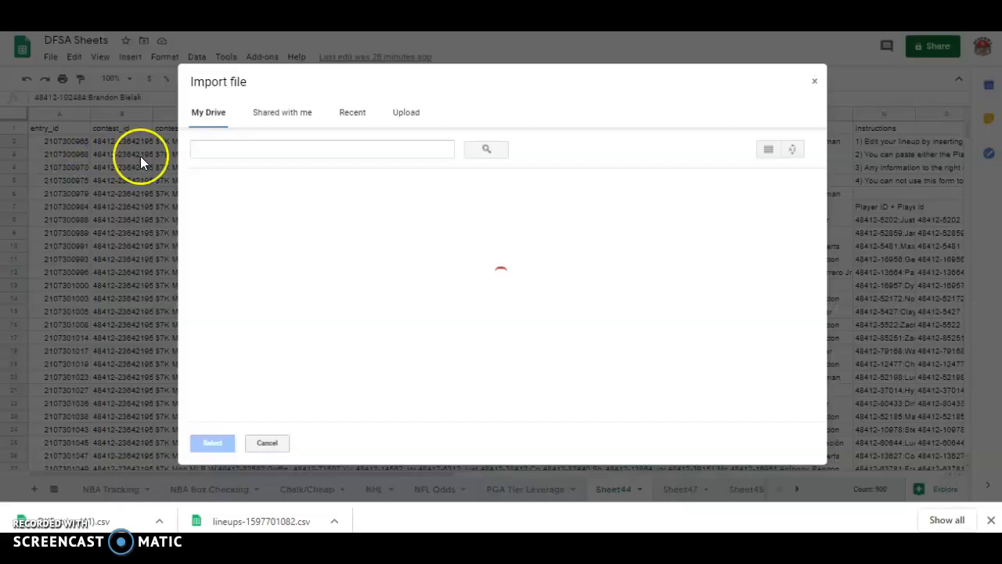
{"action": "left_click", "coordinate": [405, 112]}
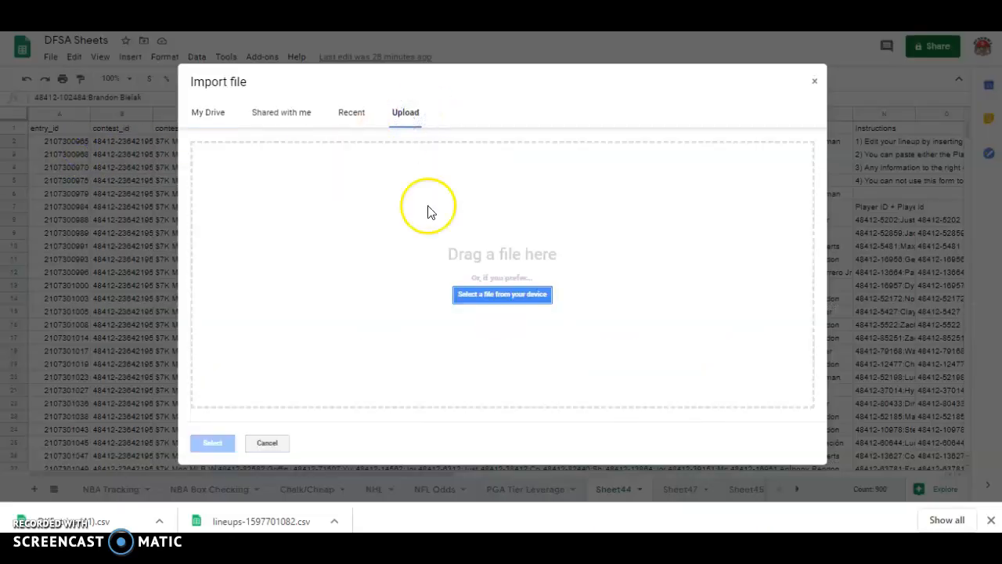
{"action": "left_click", "coordinate": [502, 295]}
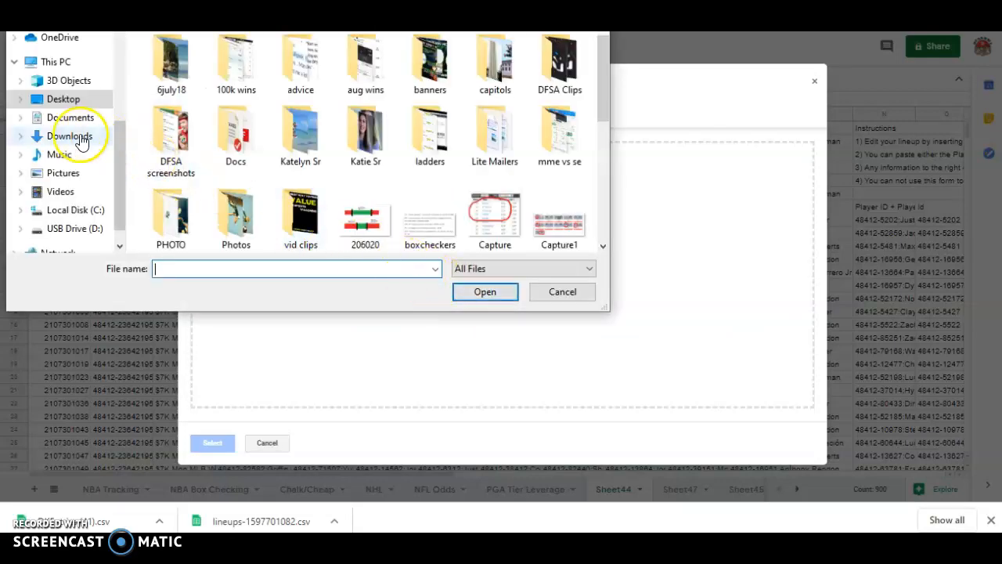
{"action": "left_click", "coordinate": [69, 135]}
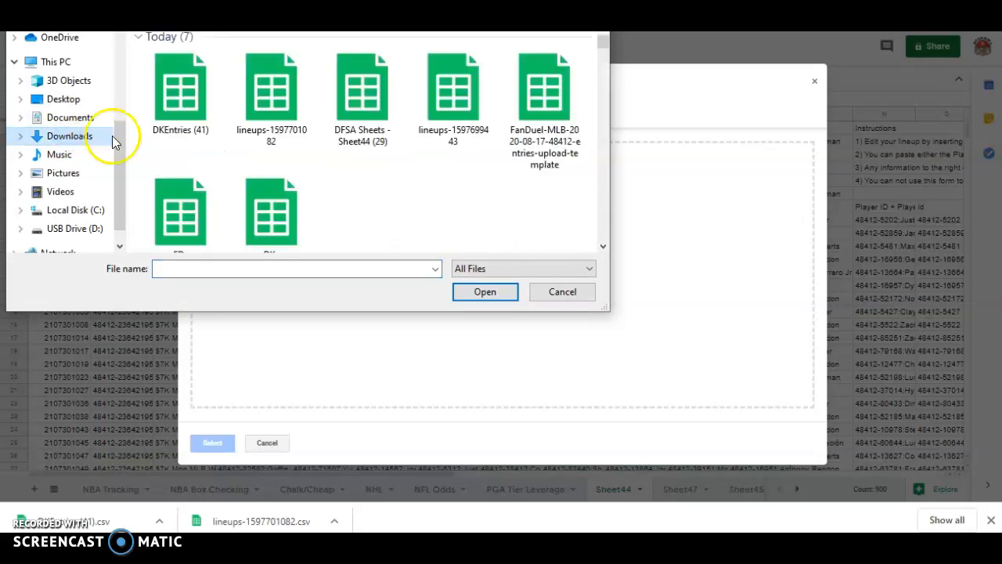
{"action": "mouse_move", "coordinate": [76, 516]}
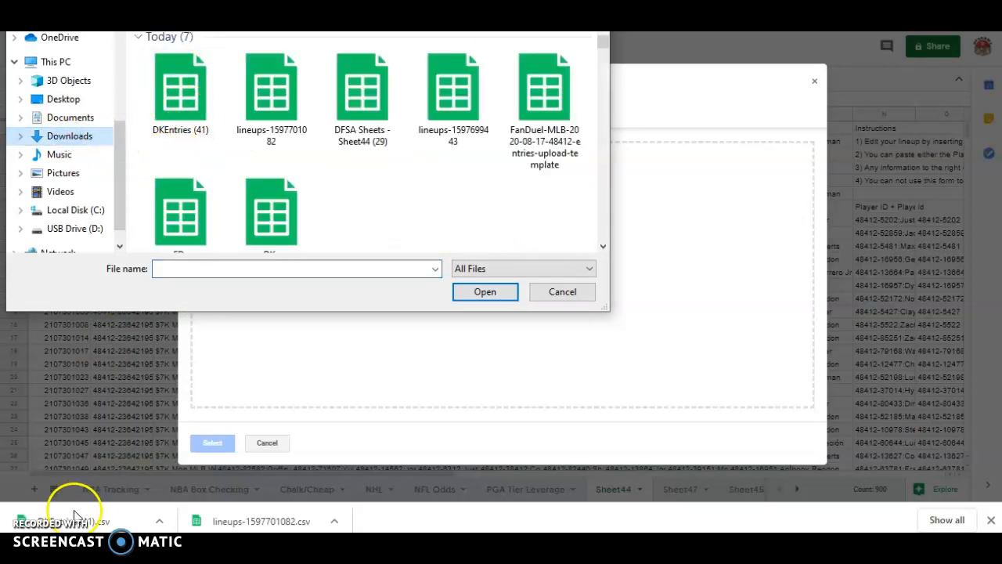
Import DKEntries (41).csv, replacing the current sheet.
{"action": "left_click", "coordinate": [180, 86]}
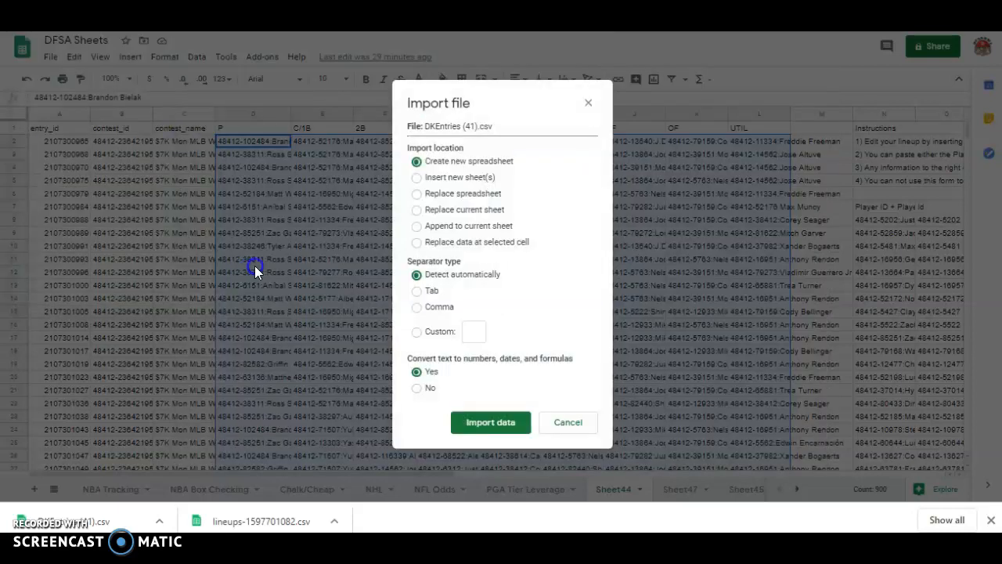
{"action": "left_click", "coordinate": [417, 209]}
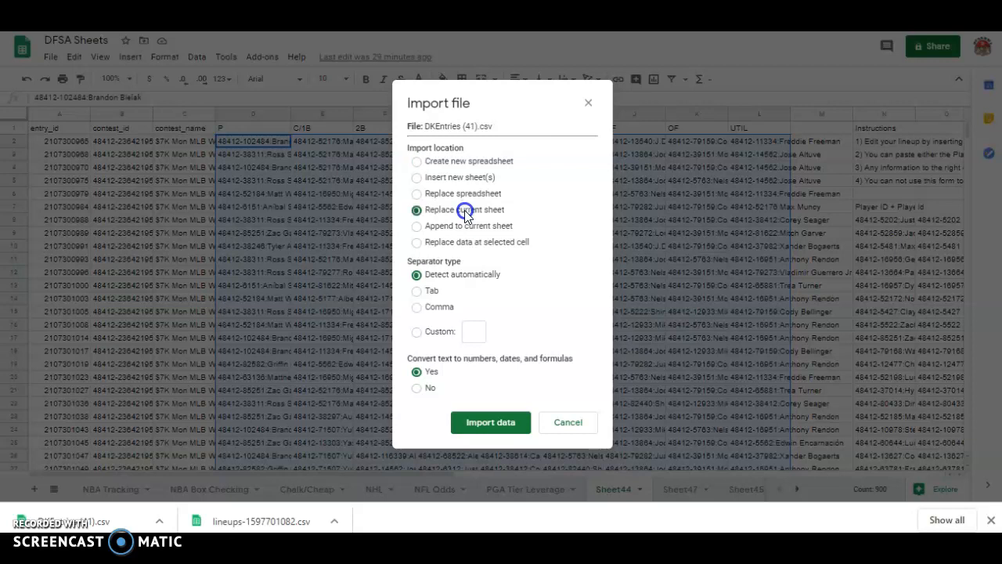
{"action": "left_click", "coordinate": [490, 423]}
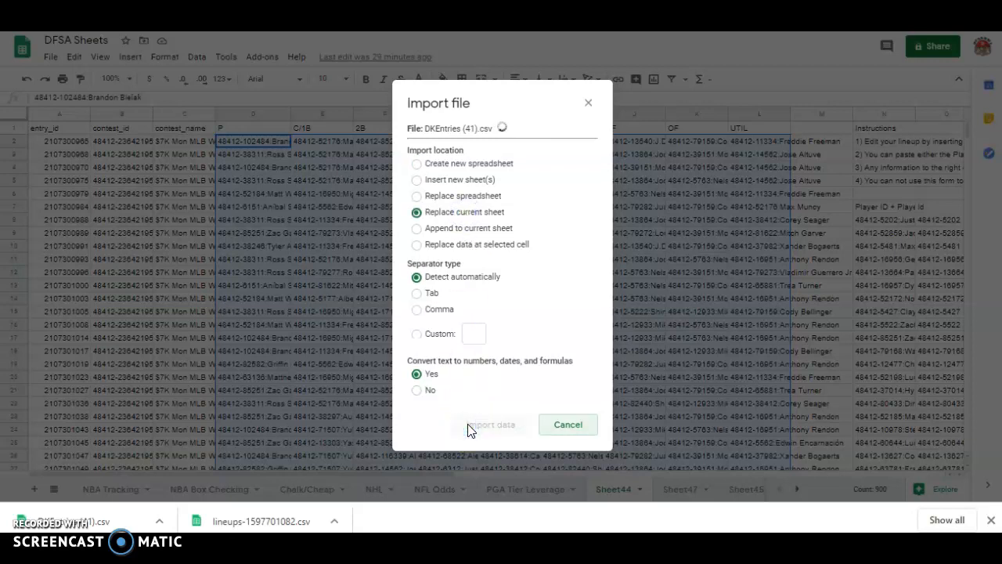
{"action": "left_click", "coordinate": [491, 424]}
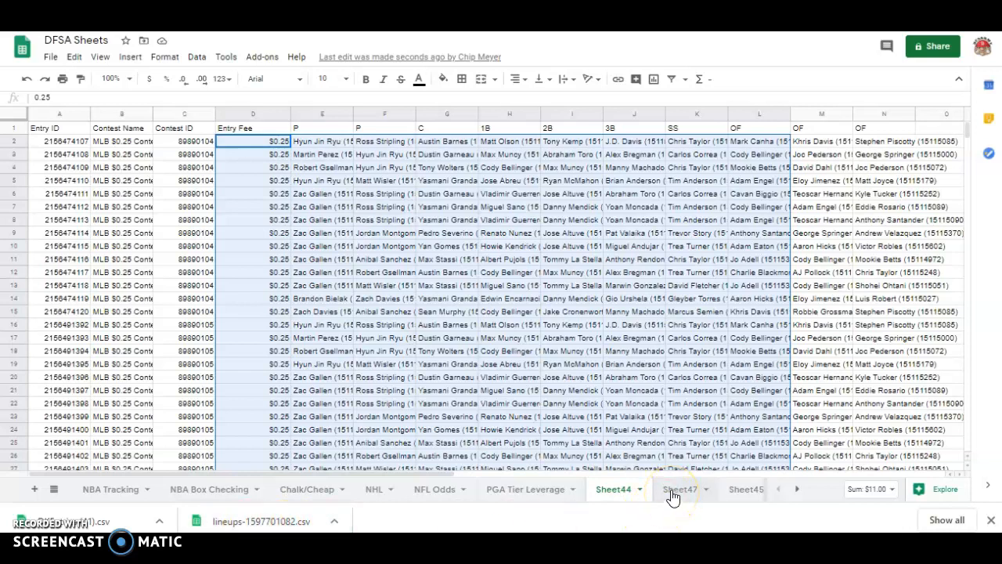
Once the import finishes, switch to the Sheet47 tab and reopen the File menu.
{"action": "left_click", "coordinate": [678, 488]}
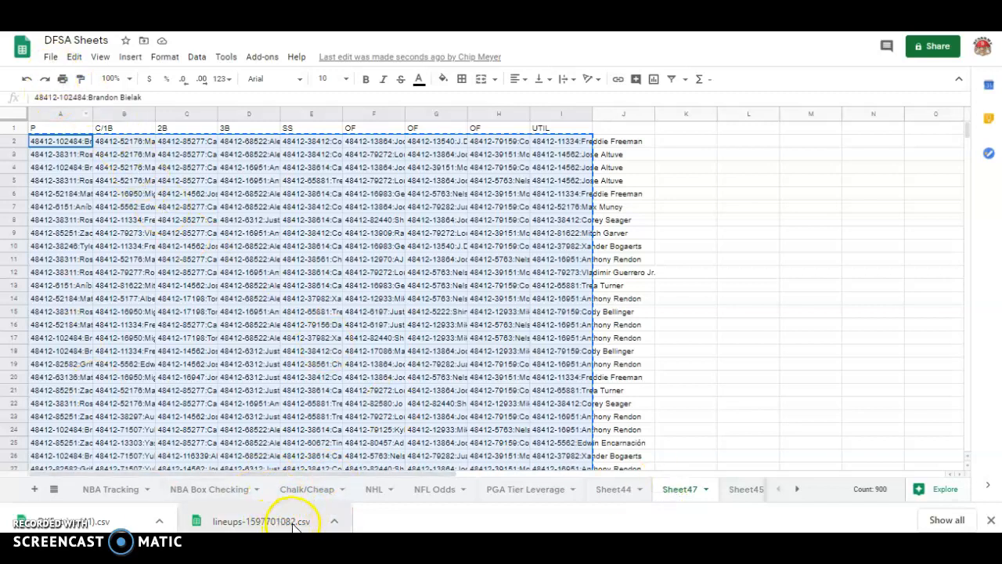
{"action": "left_click", "coordinate": [50, 56]}
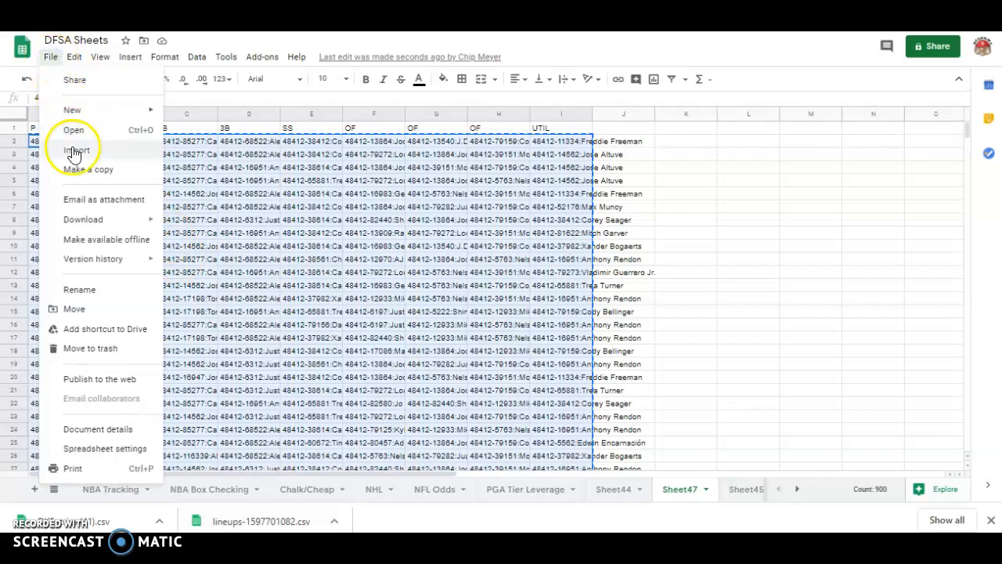
Import lineups-1597701082.csv into Sheet47, replacing the current sheet.
{"action": "left_click", "coordinate": [76, 150]}
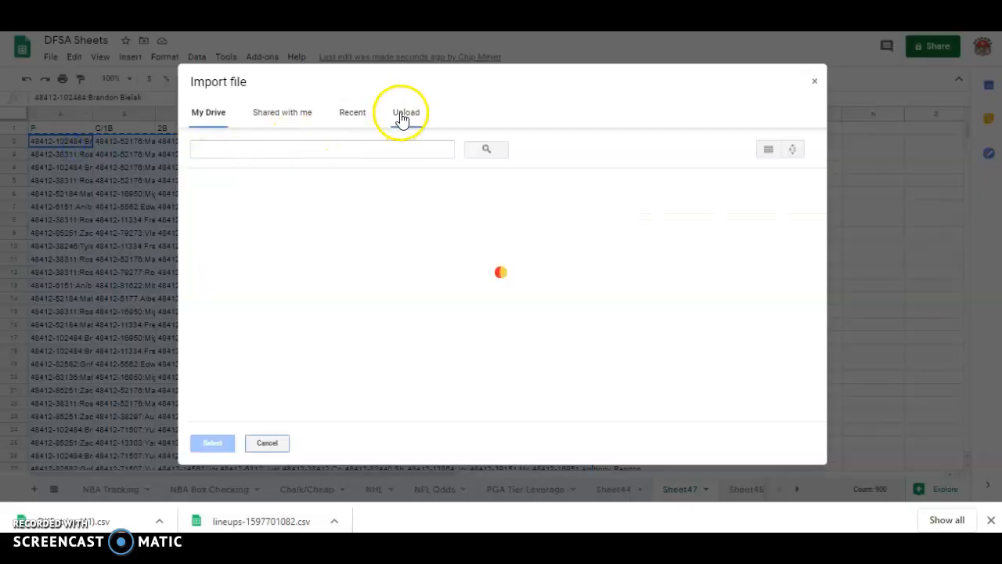
{"action": "left_click", "coordinate": [404, 112]}
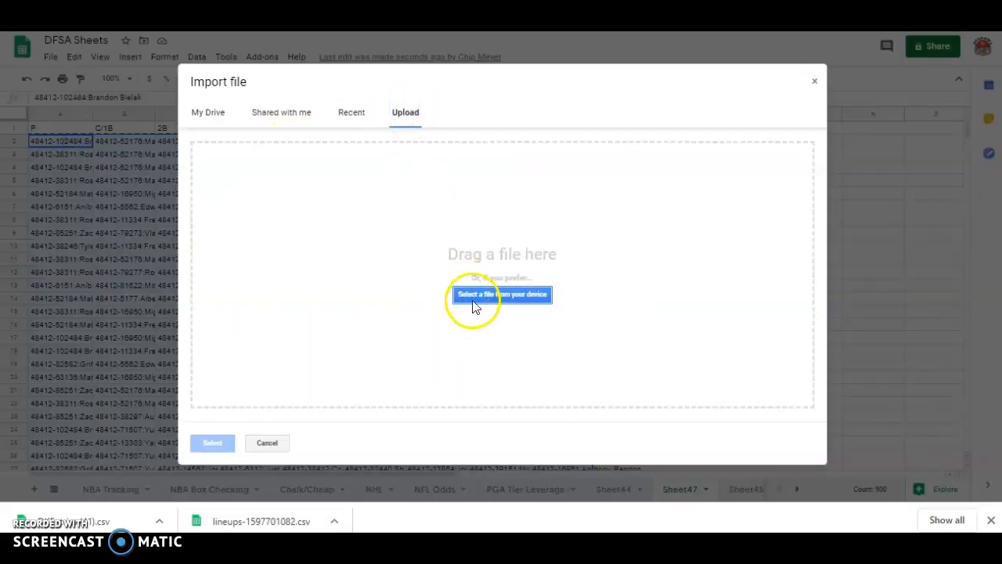
{"action": "left_click", "coordinate": [502, 295]}
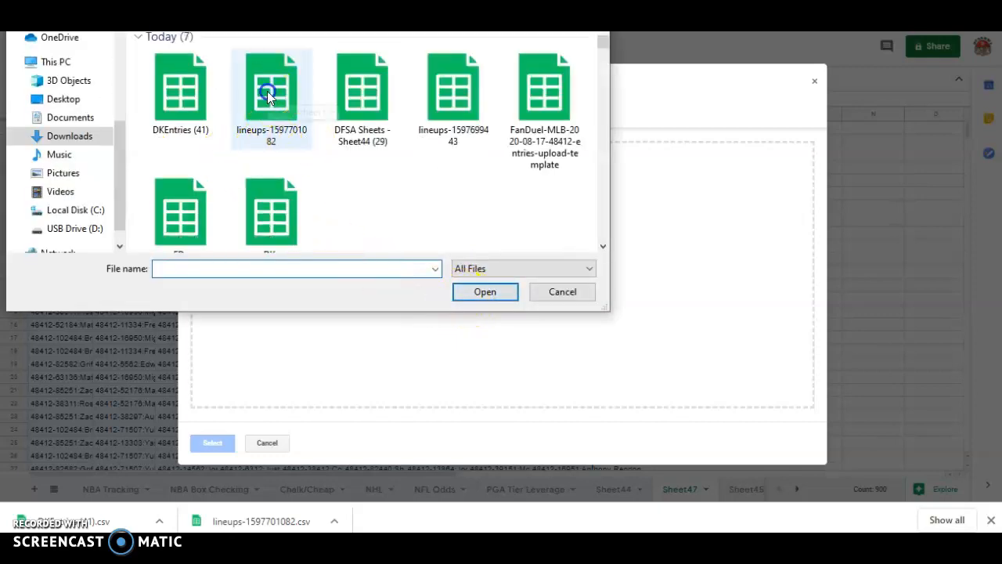
{"action": "left_click", "coordinate": [484, 292]}
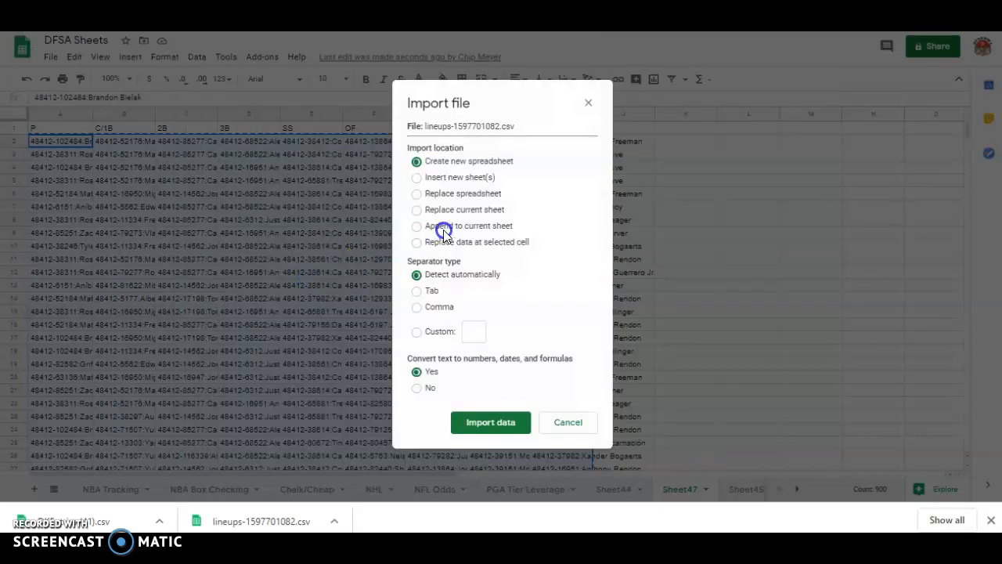
{"action": "left_click", "coordinate": [417, 209]}
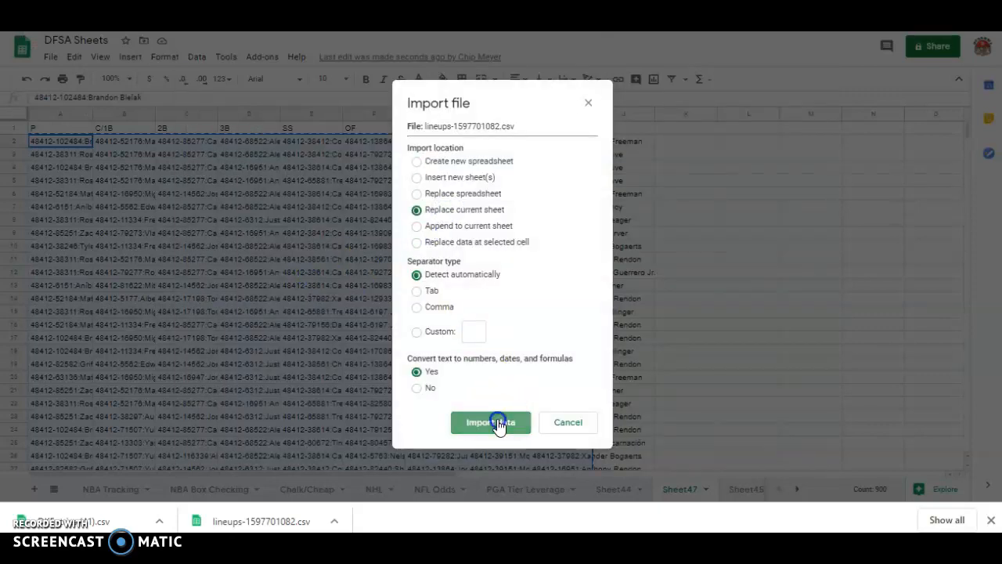
{"action": "left_click", "coordinate": [491, 422]}
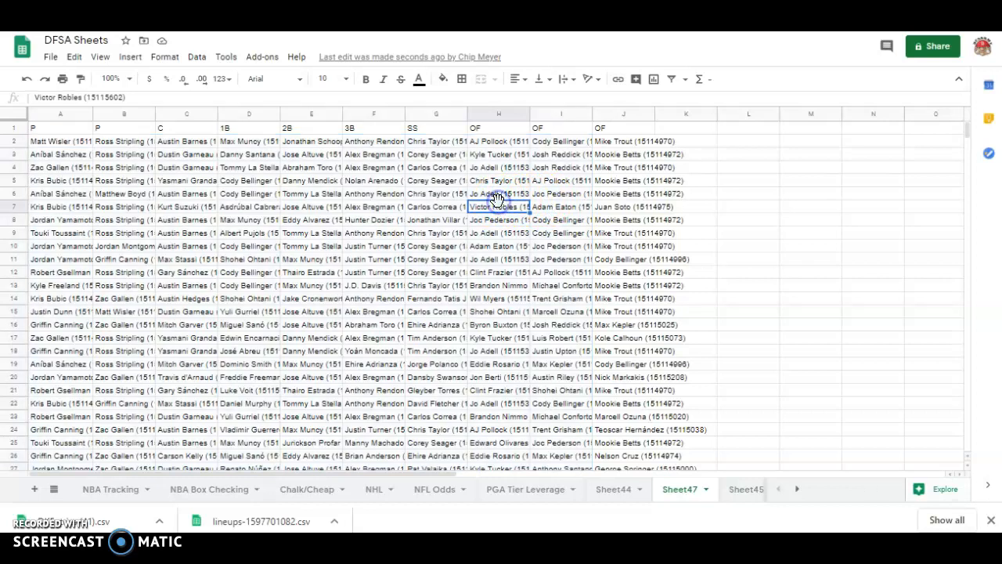
{"action": "mouse_move", "coordinate": [44, 152]}
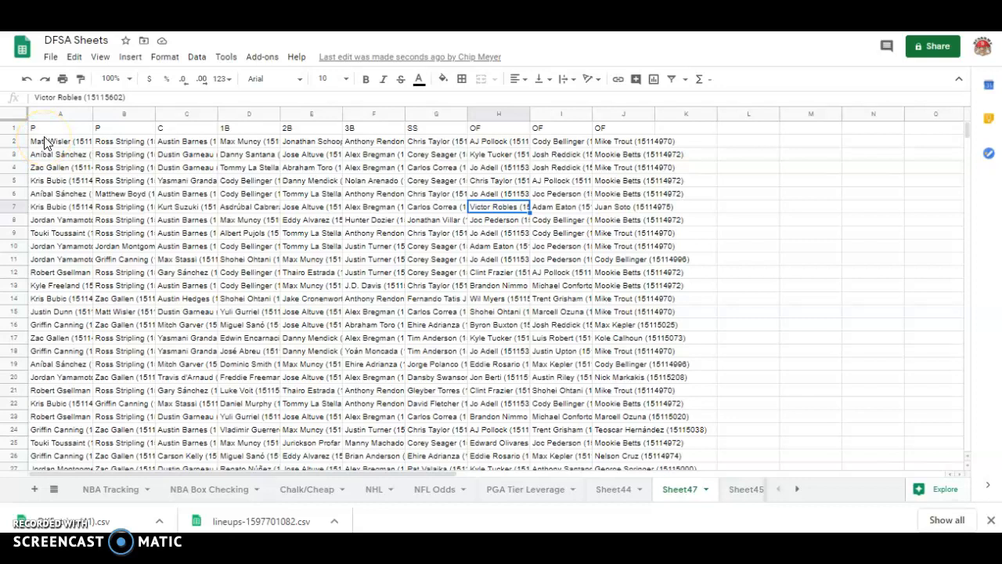
{"action": "mouse_move", "coordinate": [69, 389]}
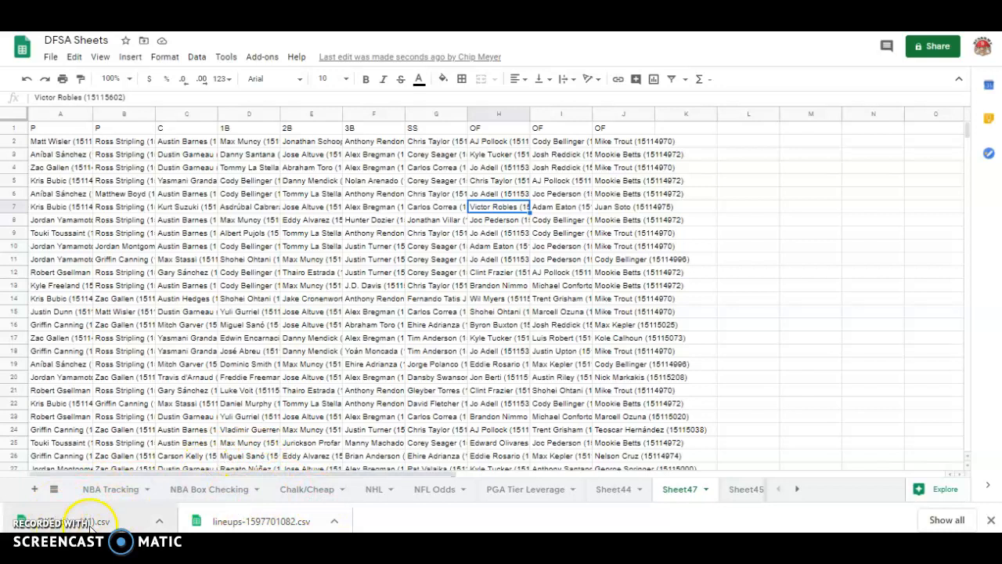
Select the lineup data A2:J69 in Sheet47 and copy it.
{"action": "left_click", "coordinate": [60, 141]}
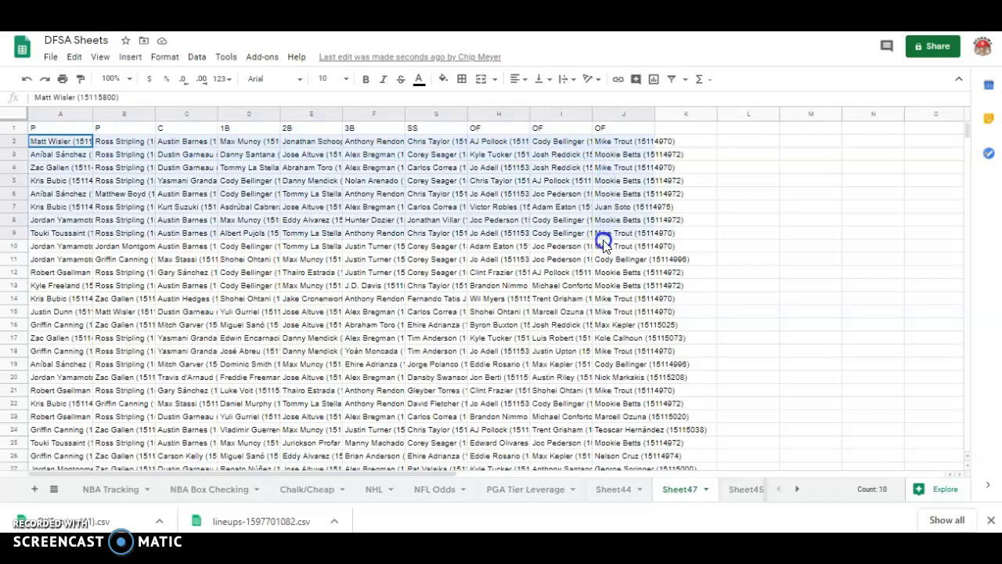
{"action": "scroll", "scroll_direction": "down", "scroll_amount": 3}
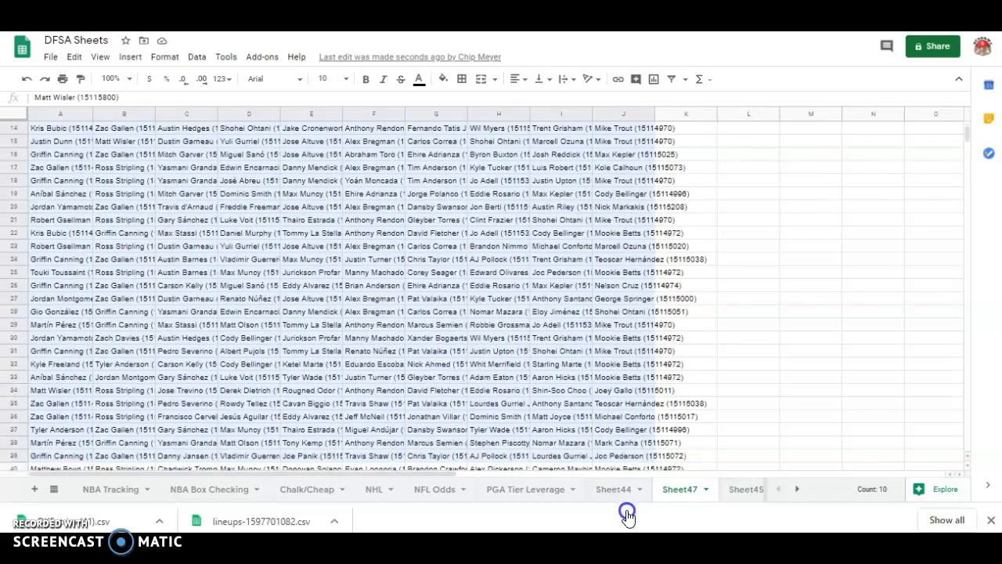
{"action": "scroll", "scroll_direction": "down", "scroll_amount": 3}
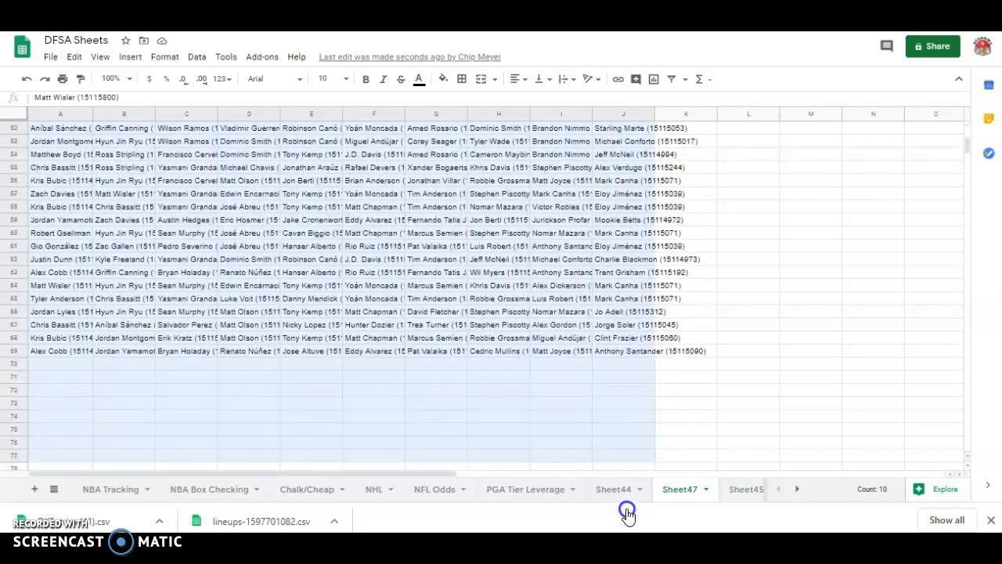
{"action": "scroll", "scroll_direction": "down", "scroll_amount": 3}
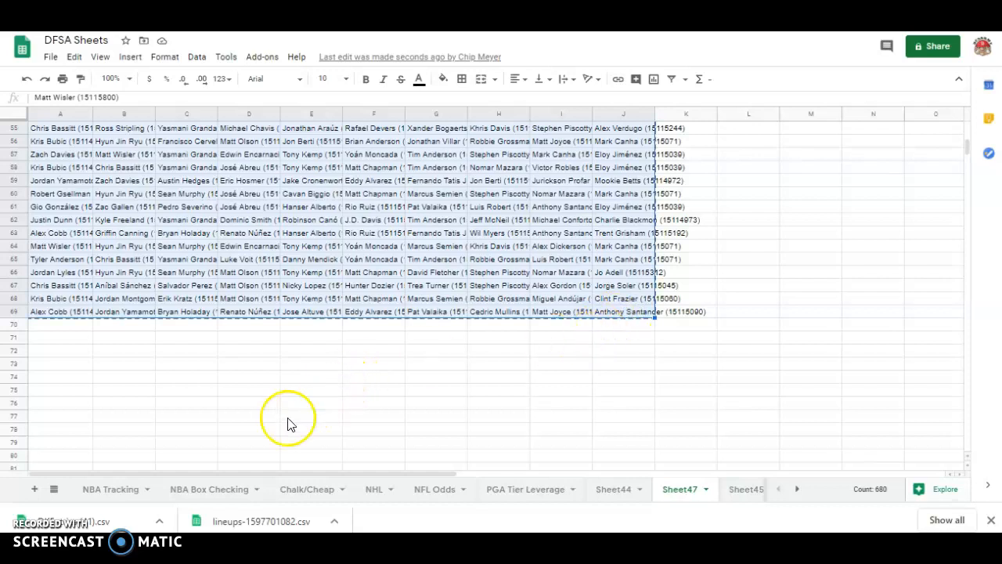
{"action": "mouse_move", "coordinate": [86, 525]}
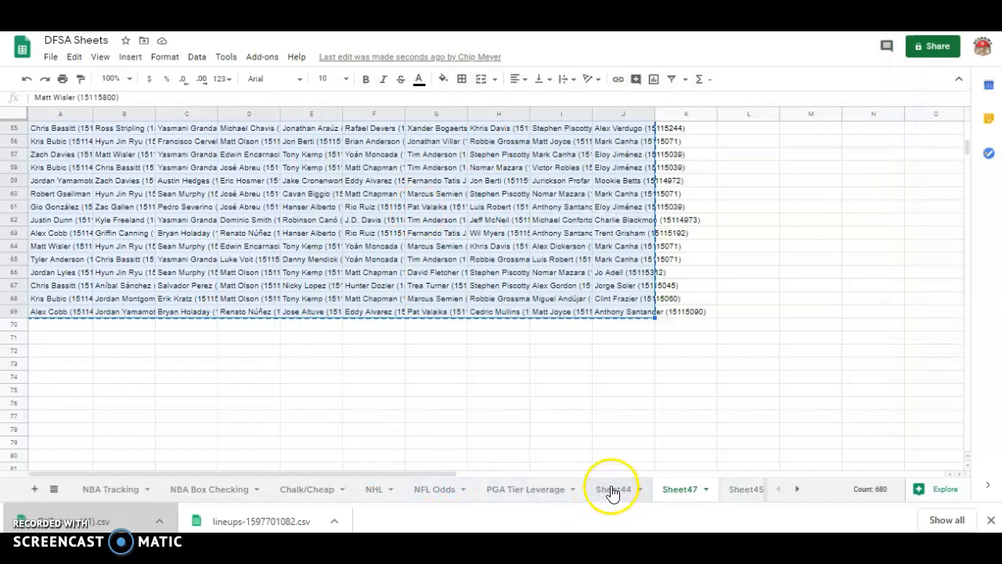
Paste the 68 lineups into Sheet44 starting at cell E2.
{"action": "left_click", "coordinate": [612, 489]}
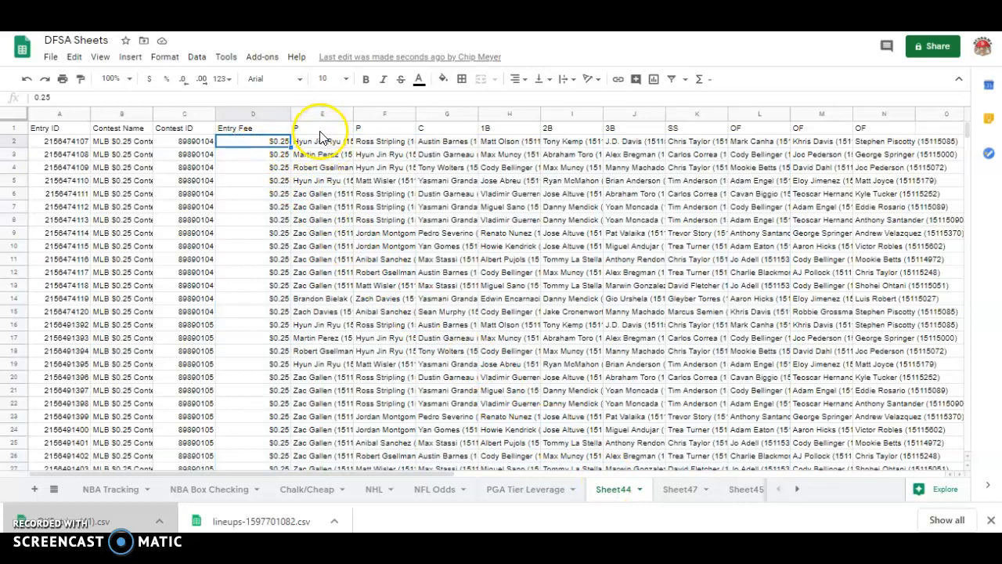
{"action": "left_click", "coordinate": [322, 141]}
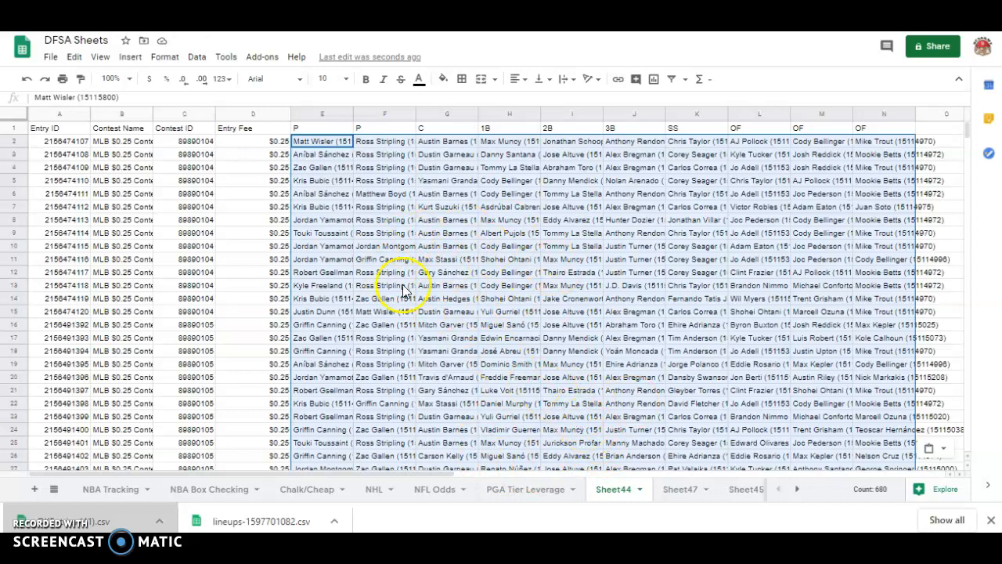
{"action": "mouse_move", "coordinate": [425, 306]}
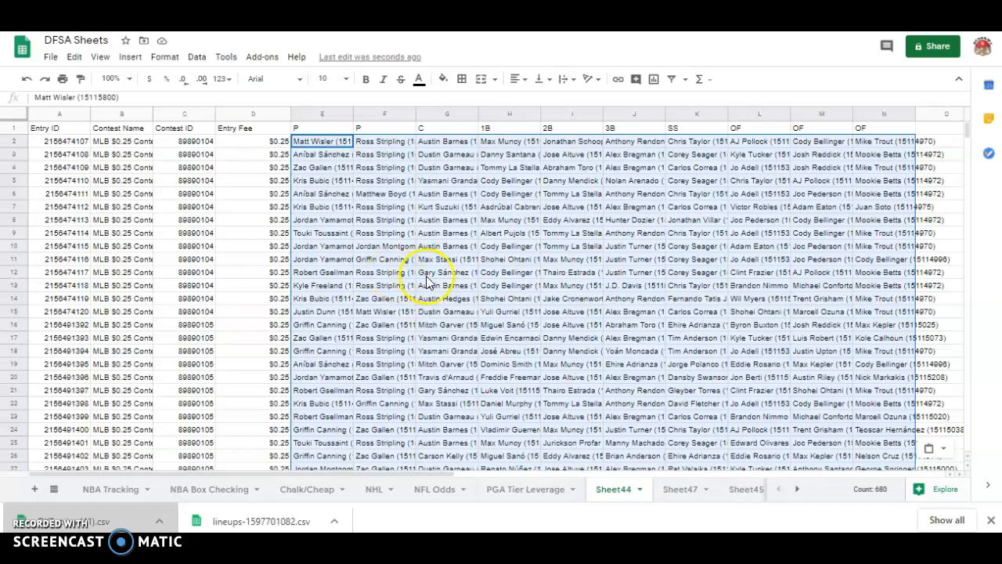
{"action": "mouse_move", "coordinate": [431, 282]}
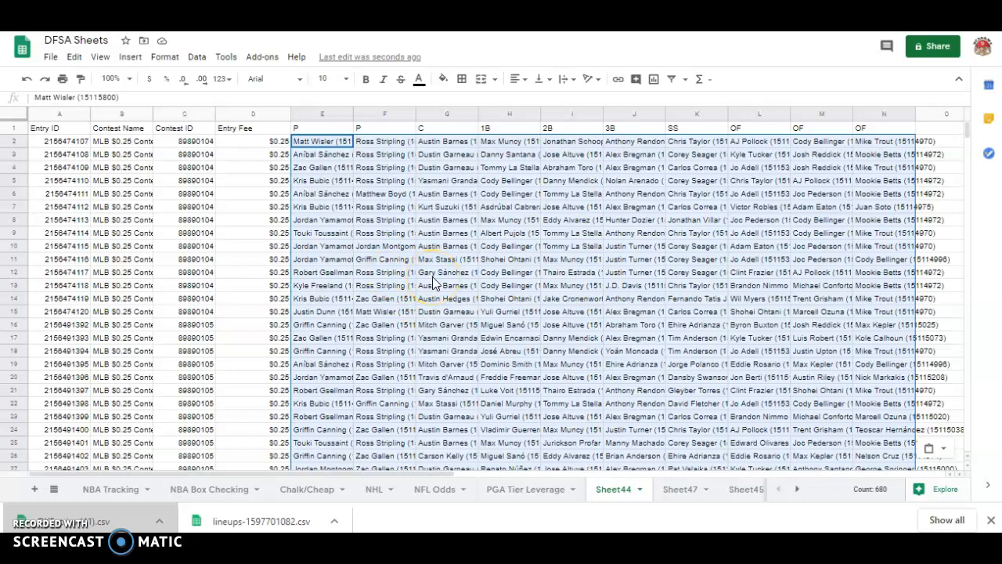
{"action": "mouse_move", "coordinate": [395, 231]}
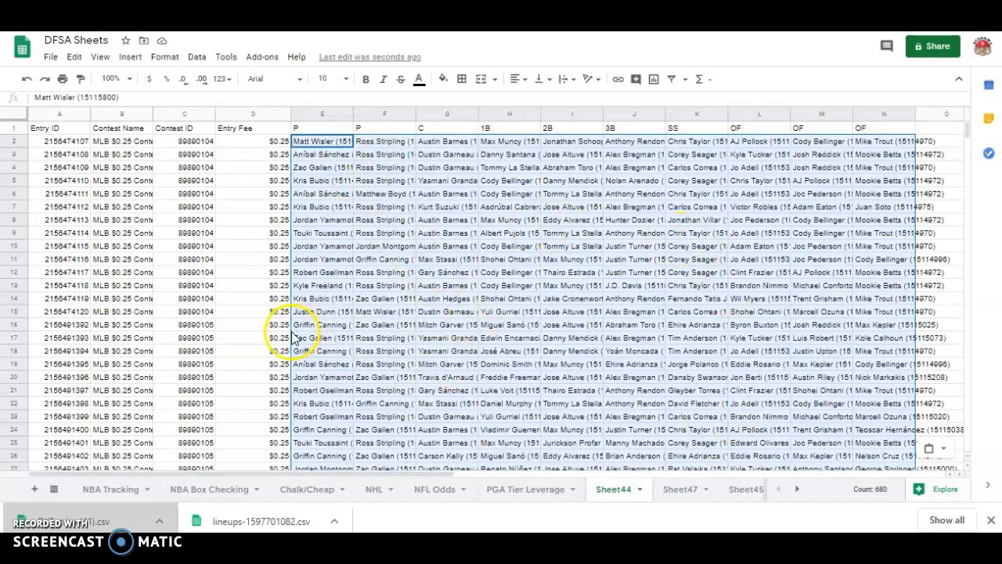
{"action": "scroll", "scroll_direction": "down", "scroll_amount": 3}
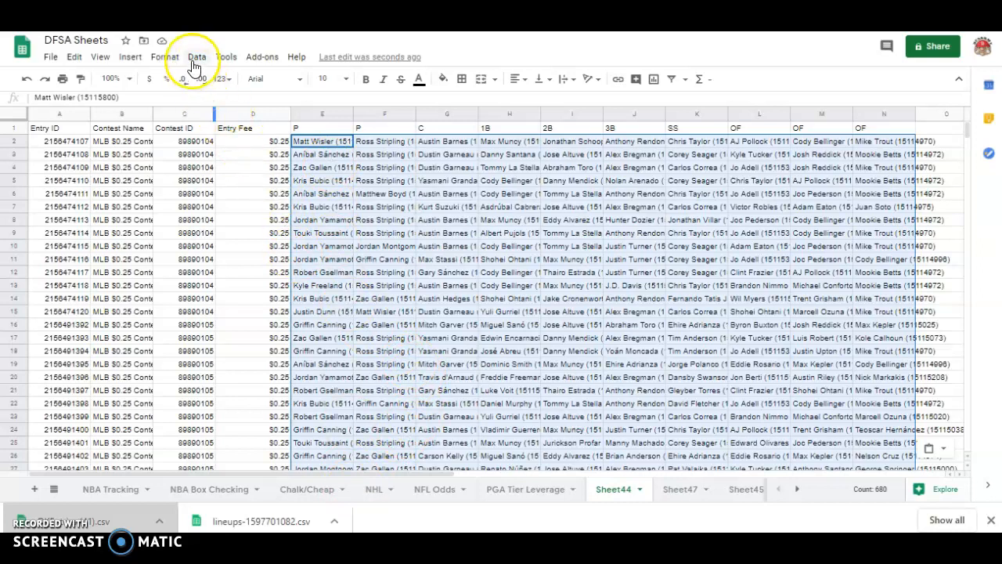
Randomize the order of Sheet44's 68 pasted lineups across the entry rows.
{"action": "left_click", "coordinate": [197, 56]}
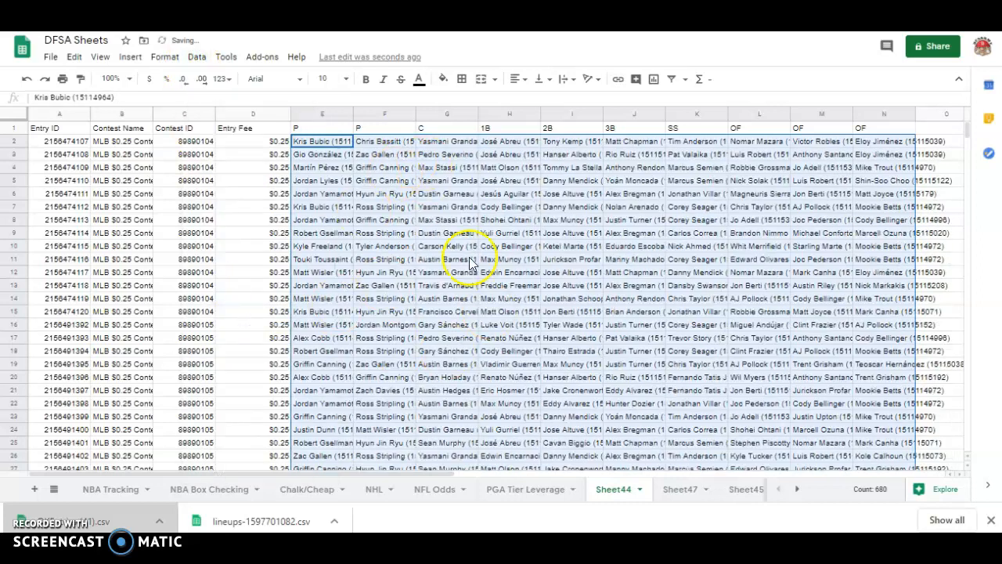
{"action": "left_click", "coordinate": [197, 56]}
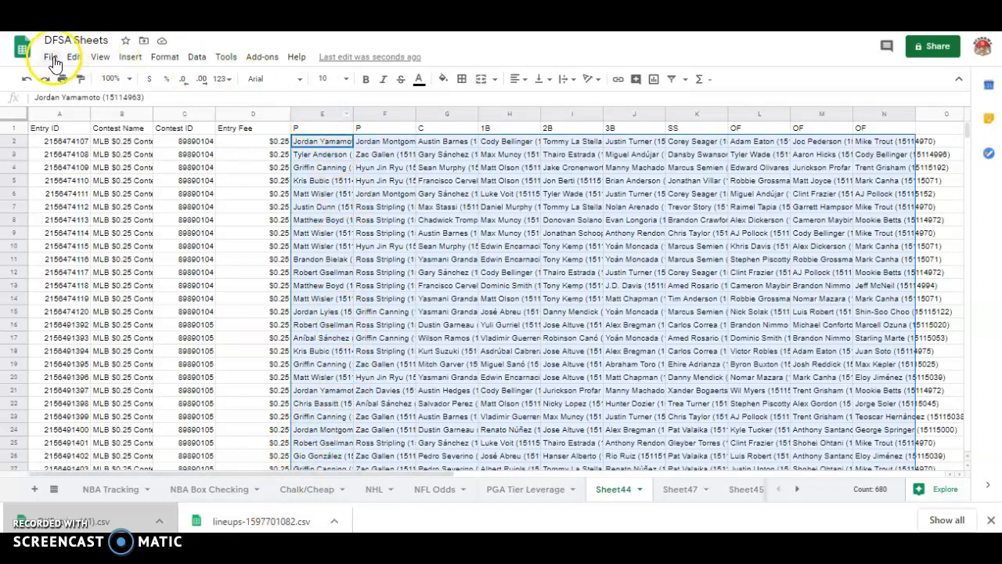
Download Sheet44 as a CSV file and return to DraftKings' Upload Entries page.
{"action": "left_click", "coordinate": [50, 56]}
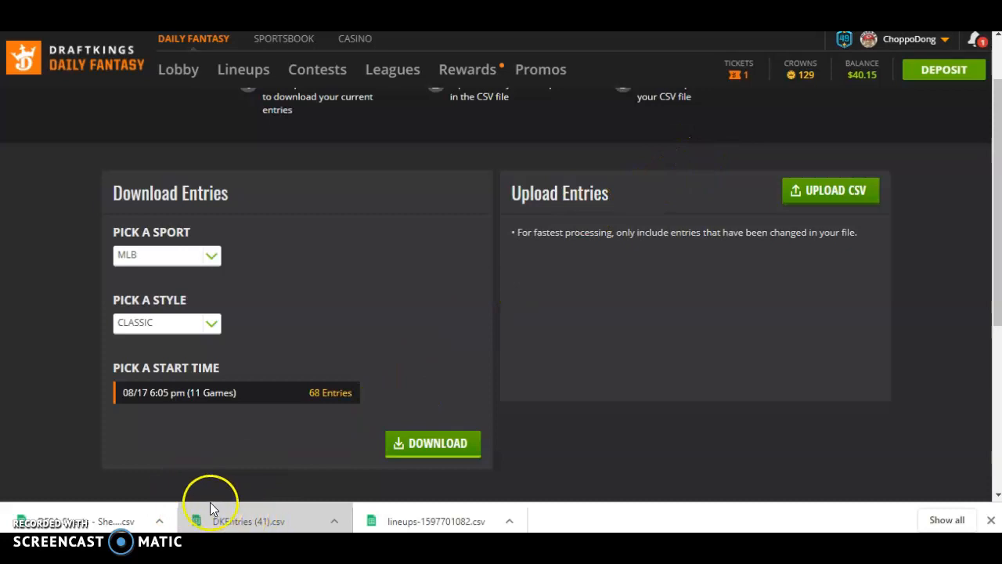
{"action": "mouse_move", "coordinate": [106, 509]}
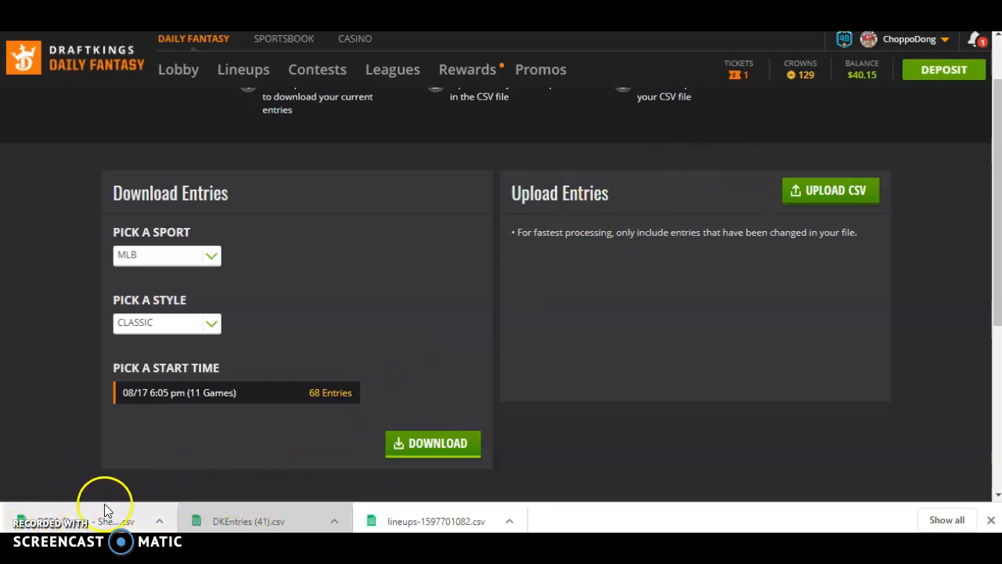
{"action": "mouse_move", "coordinate": [133, 515]}
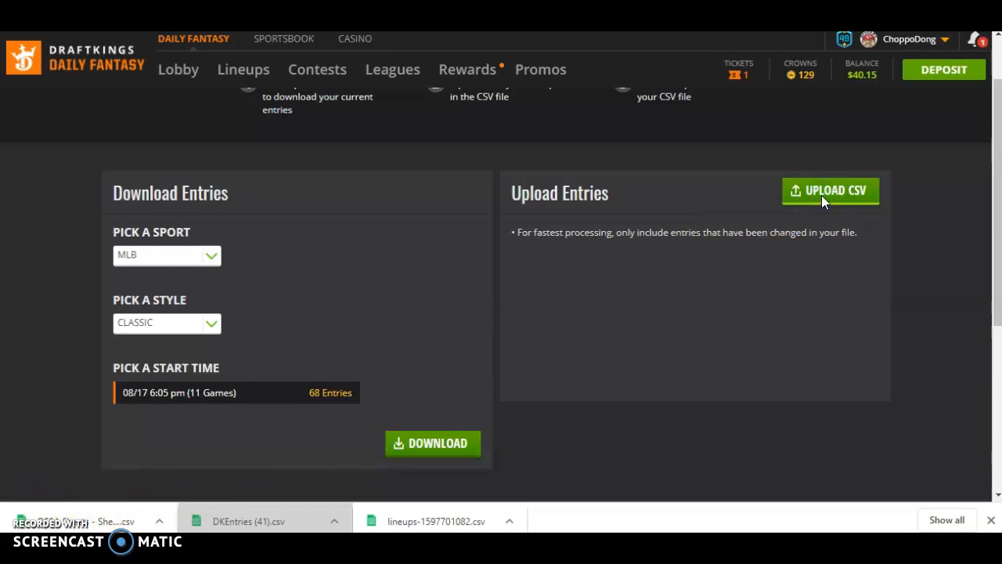
Upload the DFSA Sheets CSV to DraftKings, updating all 68 entries with zero errors.
{"action": "left_click", "coordinate": [830, 191]}
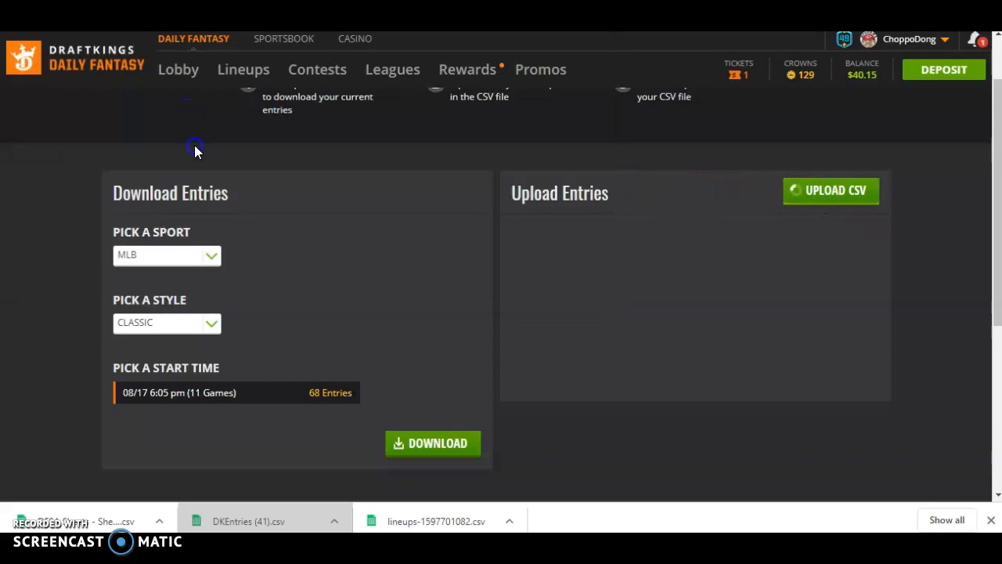
{"action": "left_click", "coordinate": [830, 190]}
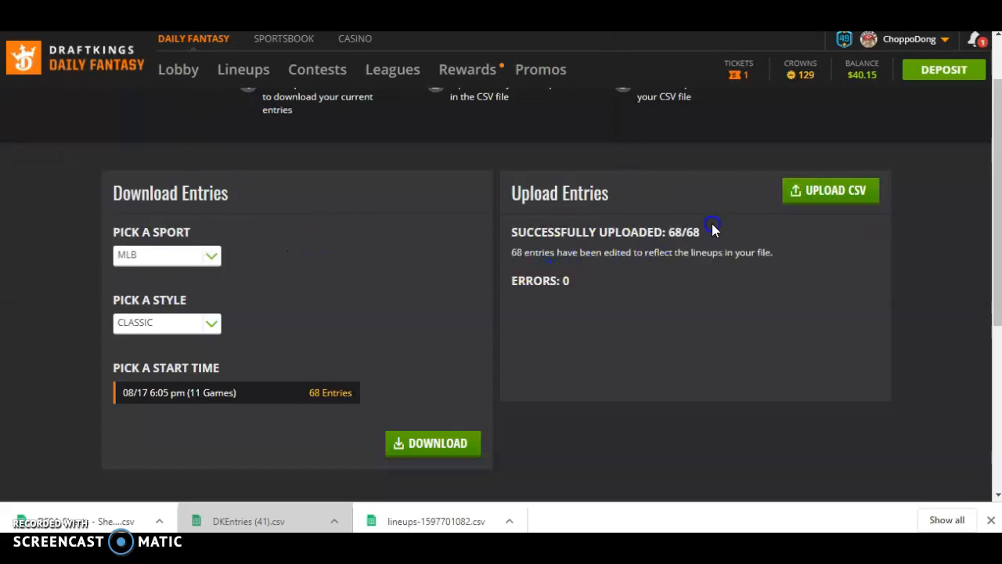
{"action": "mouse_move", "coordinate": [569, 335]}
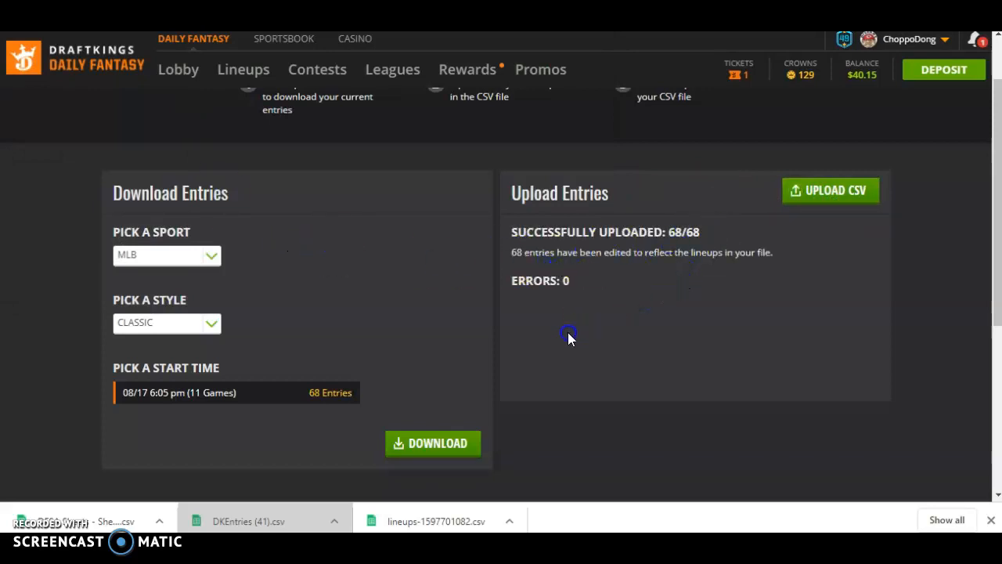
{"action": "mouse_move", "coordinate": [556, 440]}
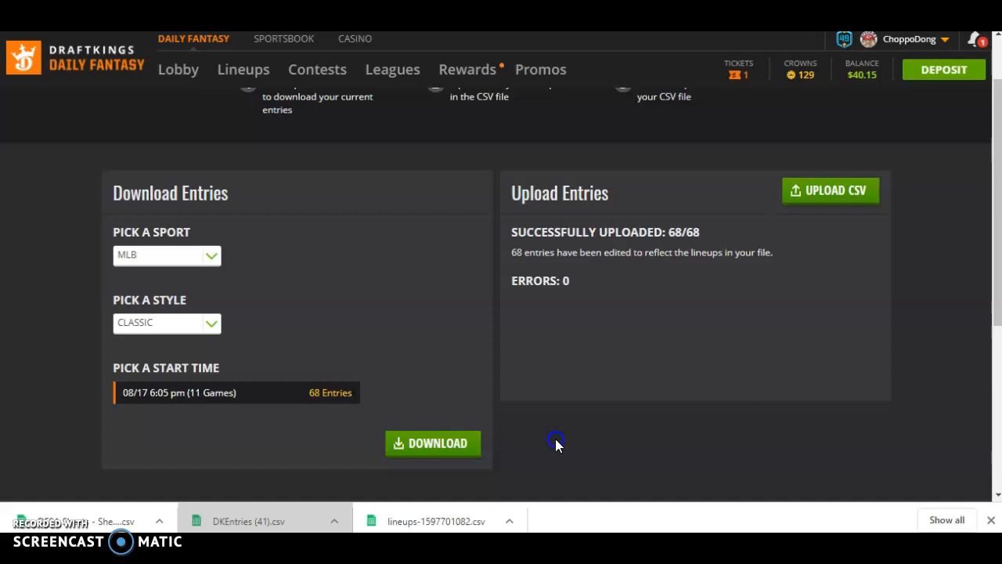
{"action": "mouse_move", "coordinate": [572, 447]}
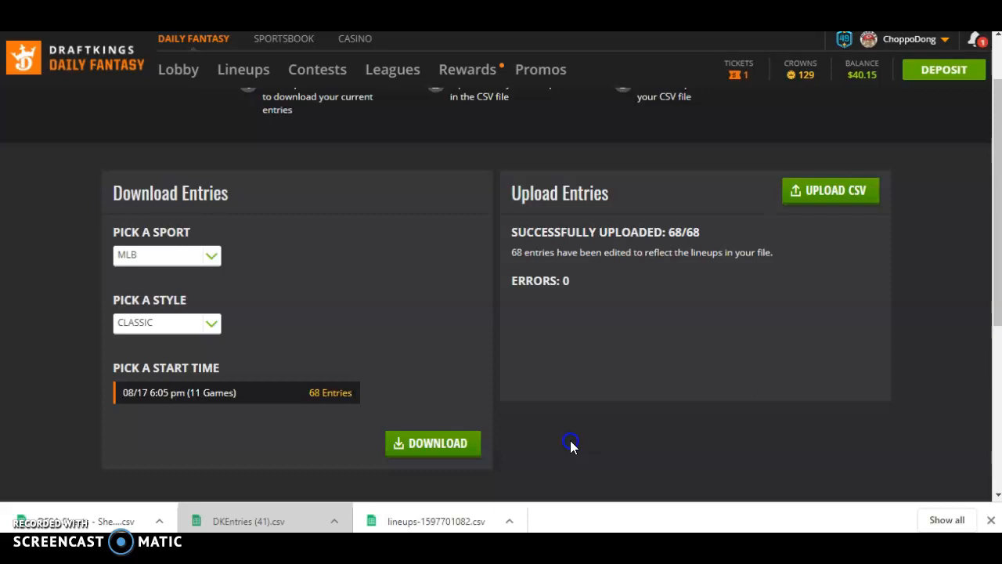